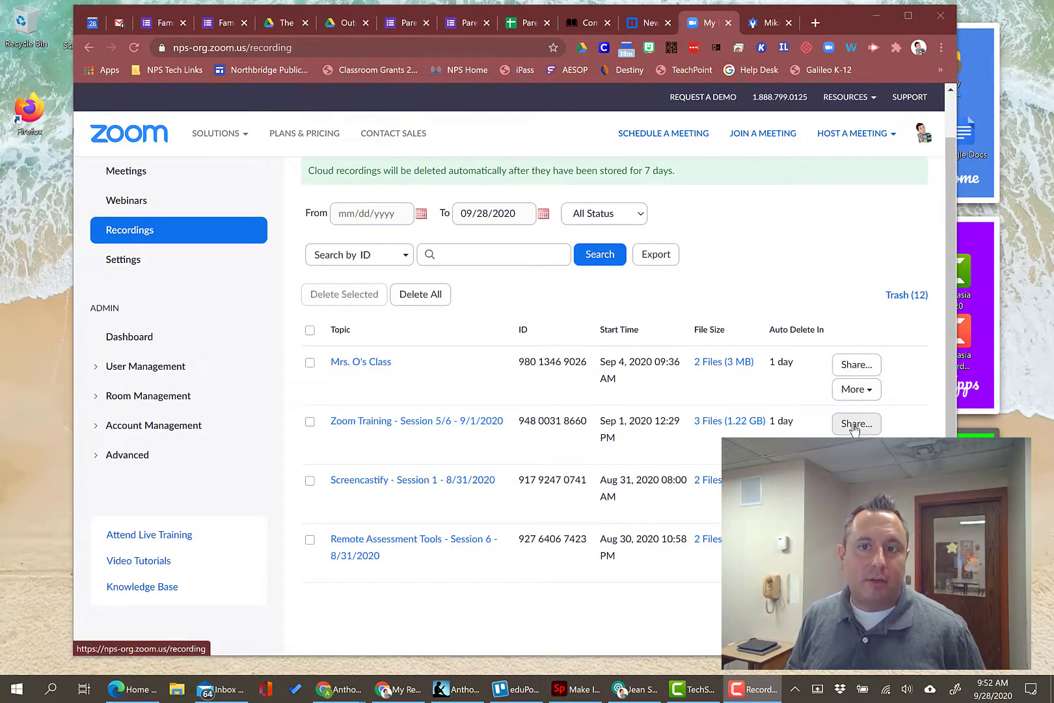
# Step: Bring up the Share this cloud recording dialog for the Session 5/6 recording
pyautogui.click(856, 424)
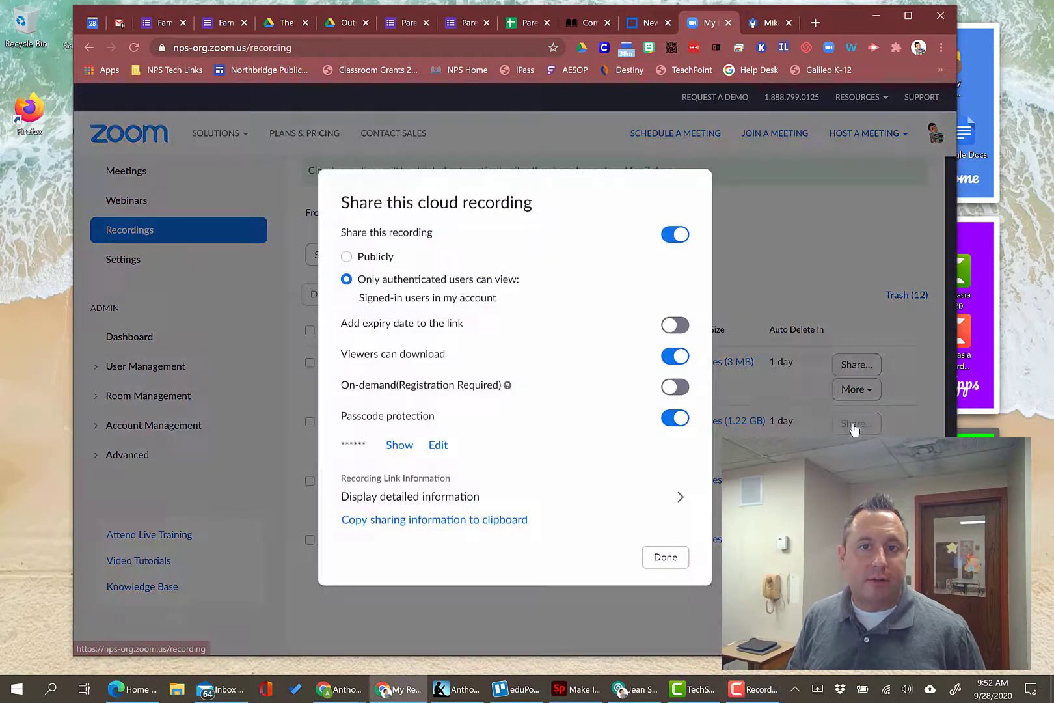
pyautogui.moveTo(572, 414)
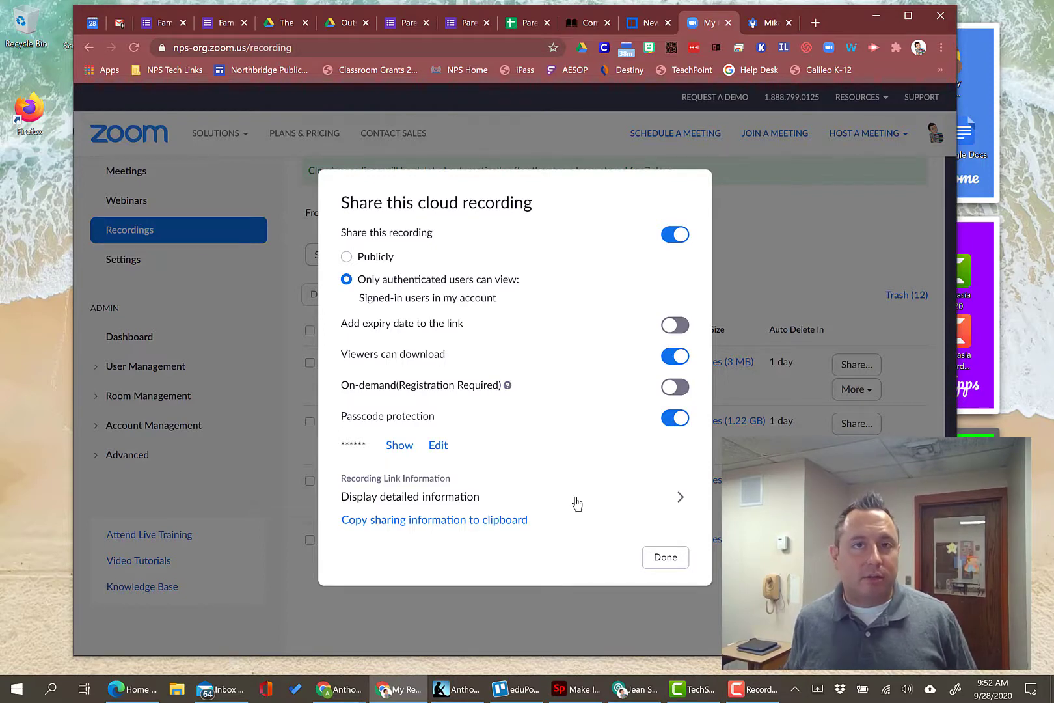
pyautogui.moveTo(568, 521)
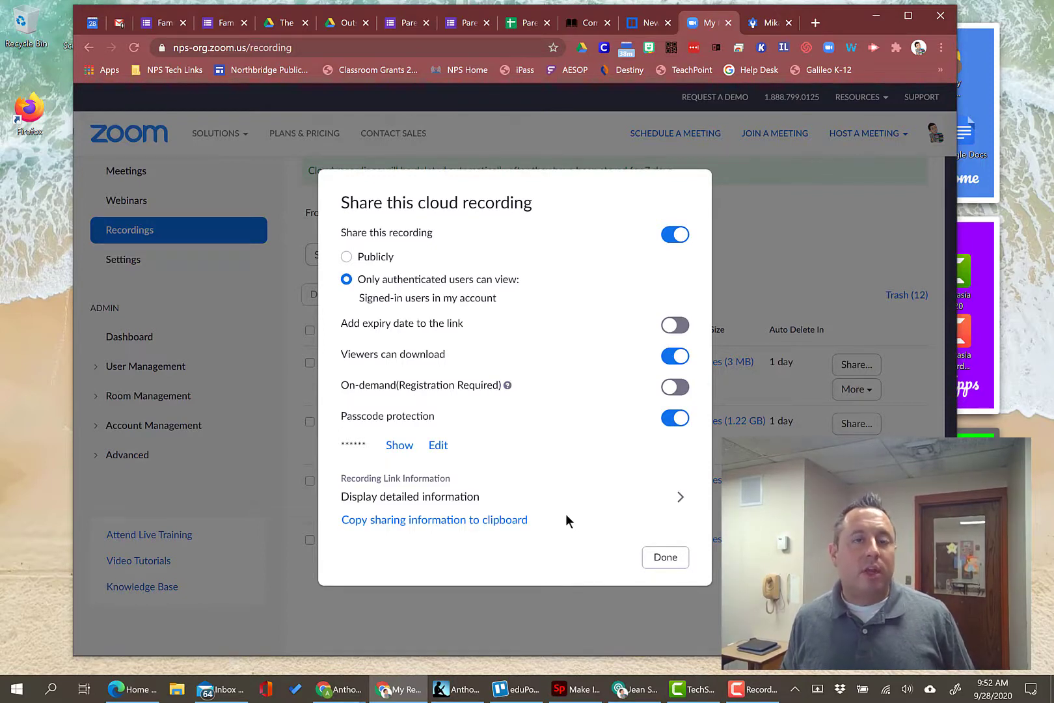
pyautogui.moveTo(503, 244)
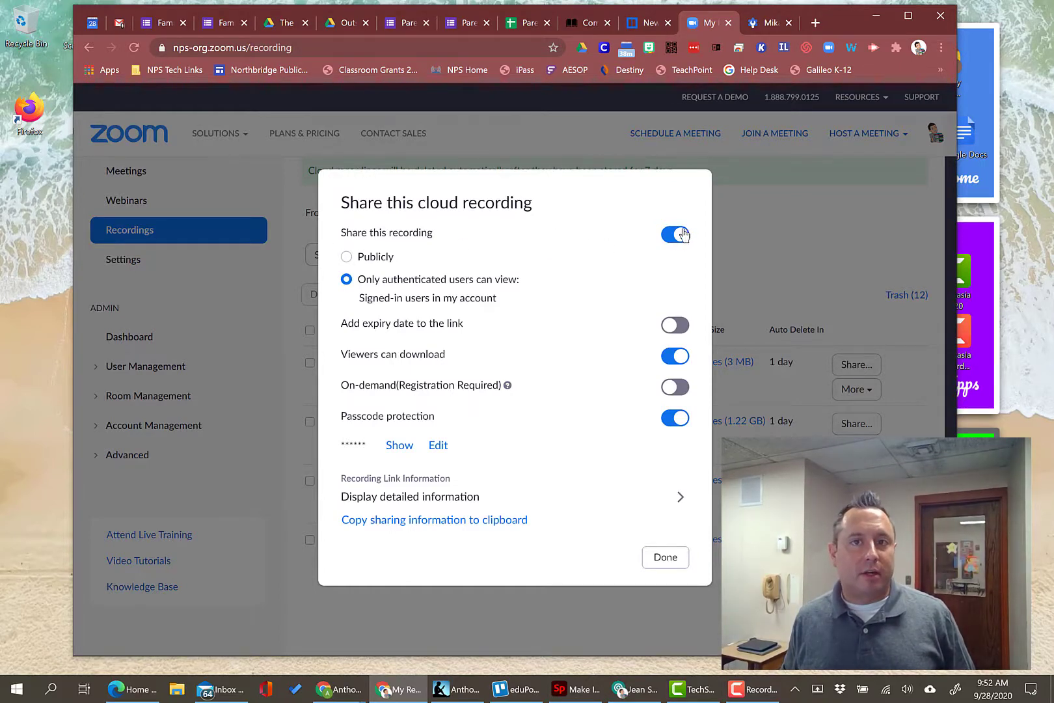
pyautogui.moveTo(409, 263)
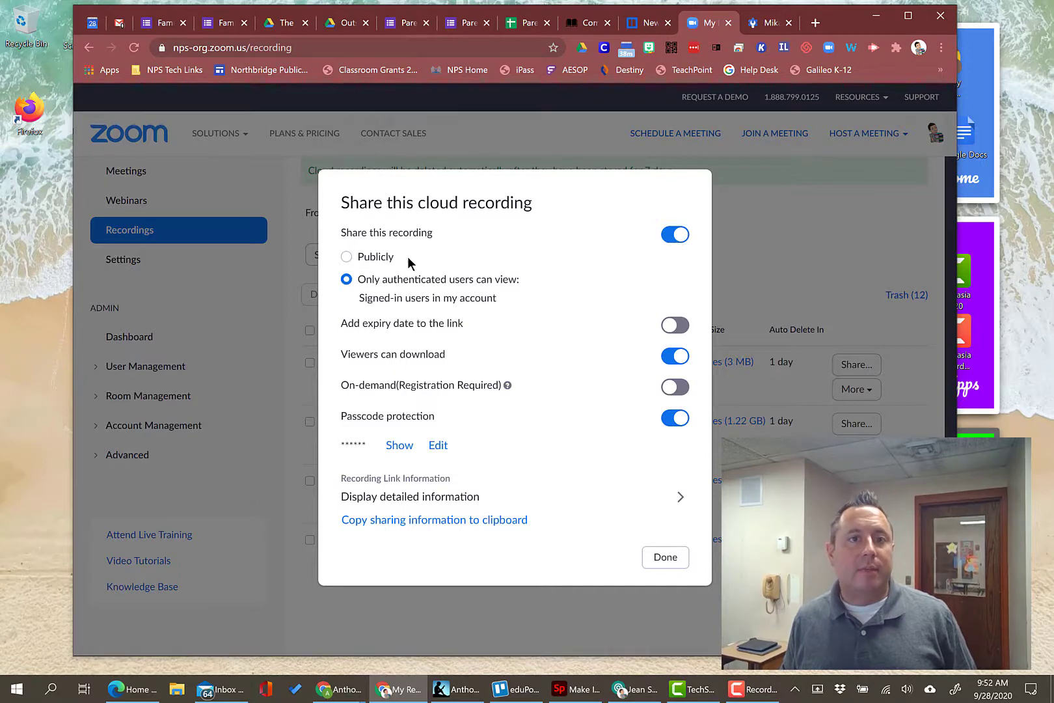
pyautogui.moveTo(346, 258)
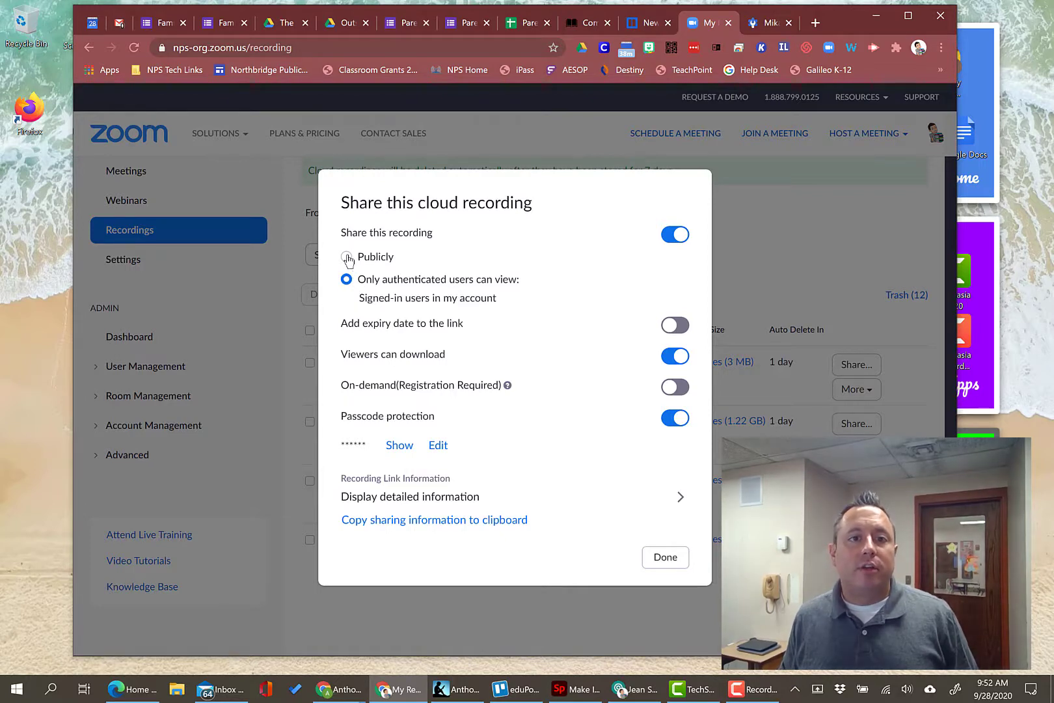
# Step: Switch the recording's visibility to Publicly and save the choice
pyautogui.click(346, 256)
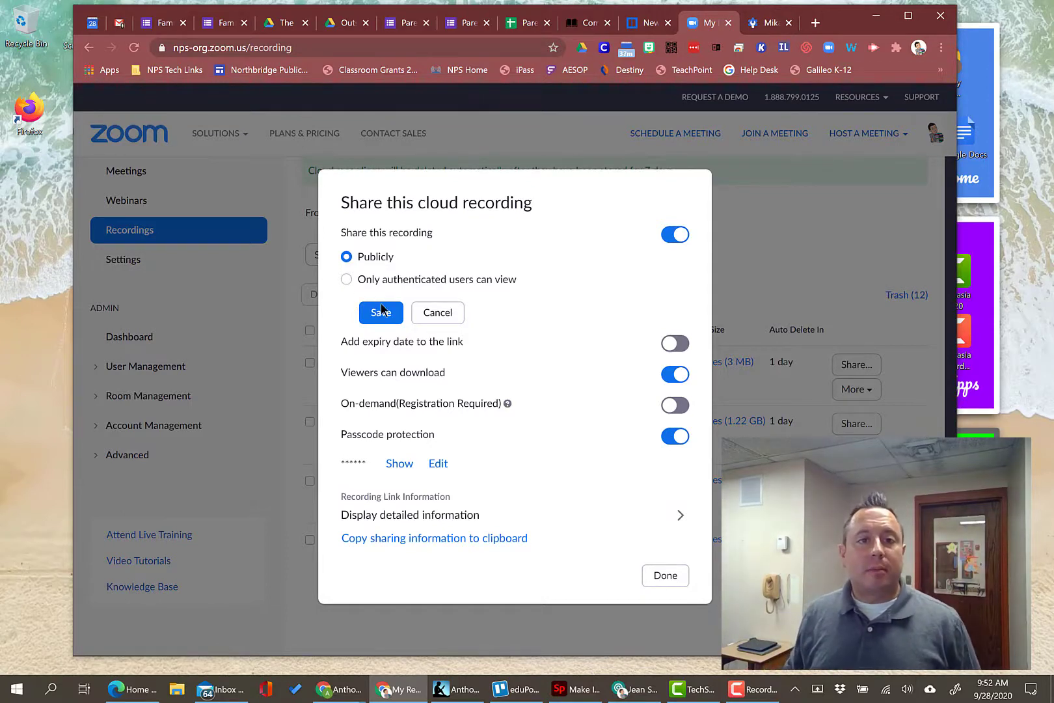
pyautogui.click(381, 312)
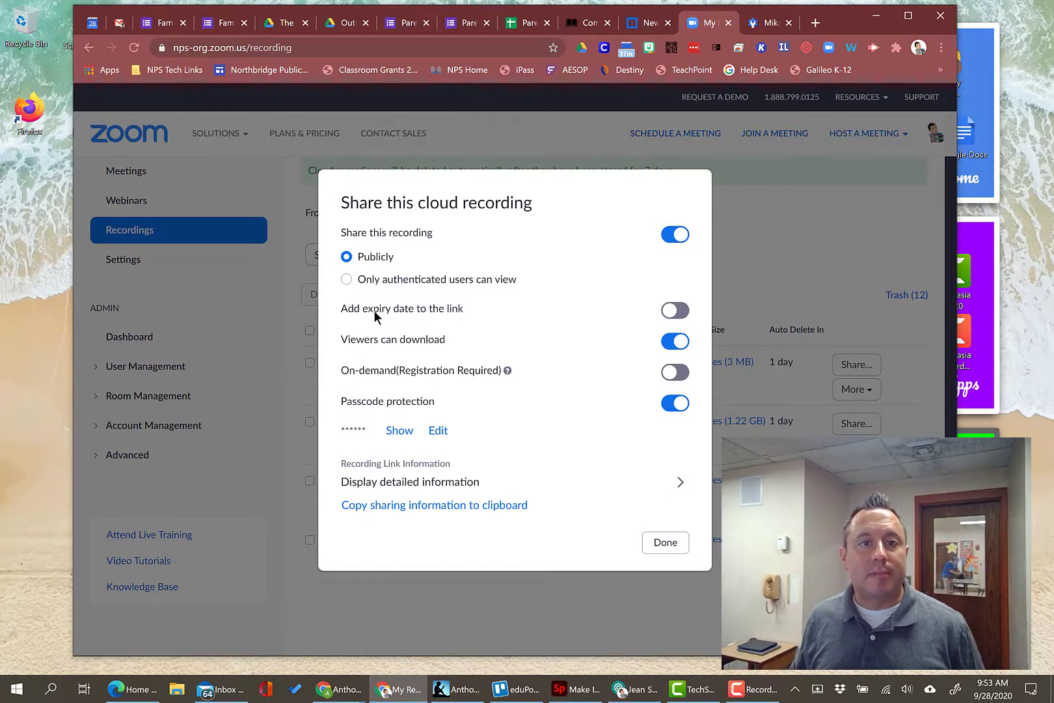
pyautogui.moveTo(645, 316)
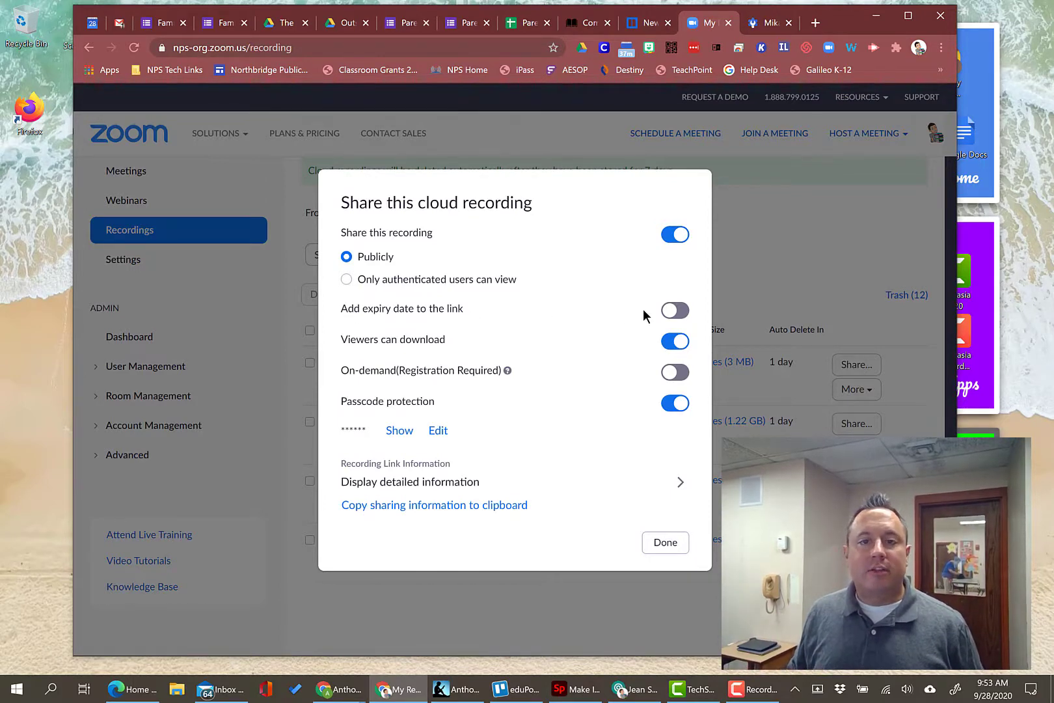
pyautogui.moveTo(641, 321)
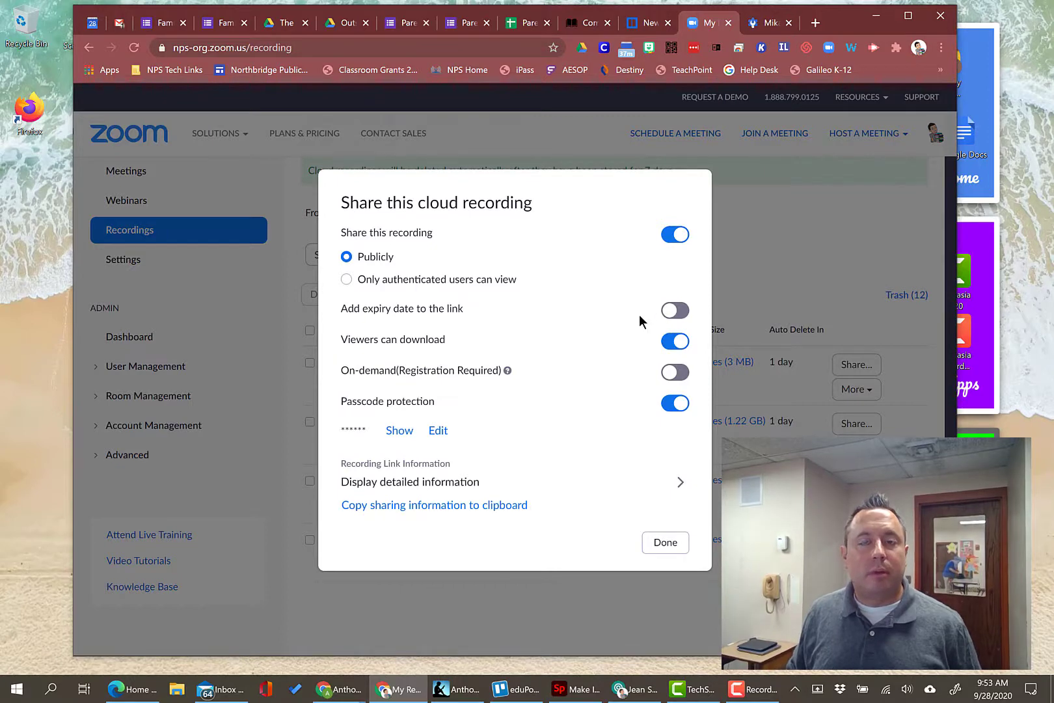
pyautogui.moveTo(646, 324)
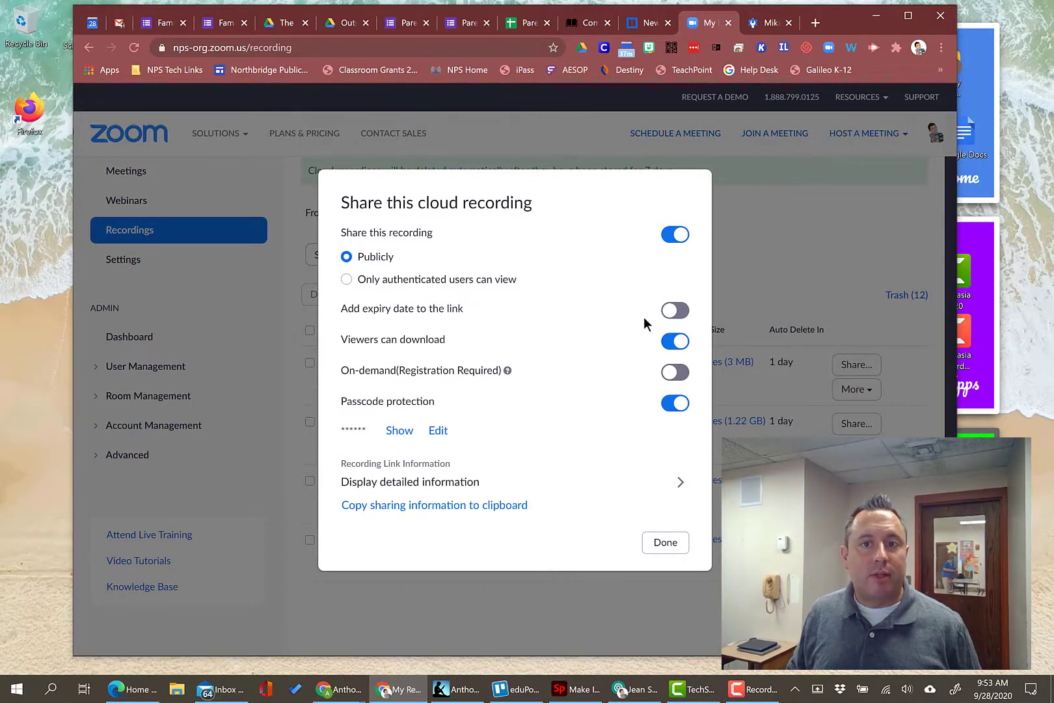
pyautogui.moveTo(355, 351)
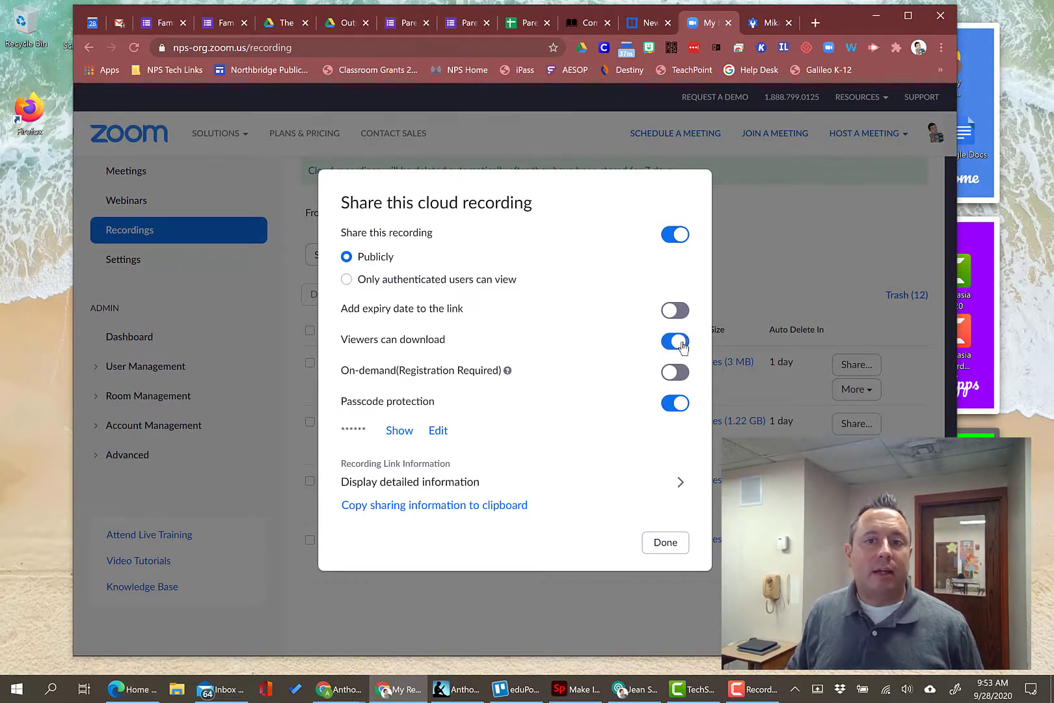
# Step: Turn off the Viewers can download toggle for the shared recording
pyautogui.click(675, 342)
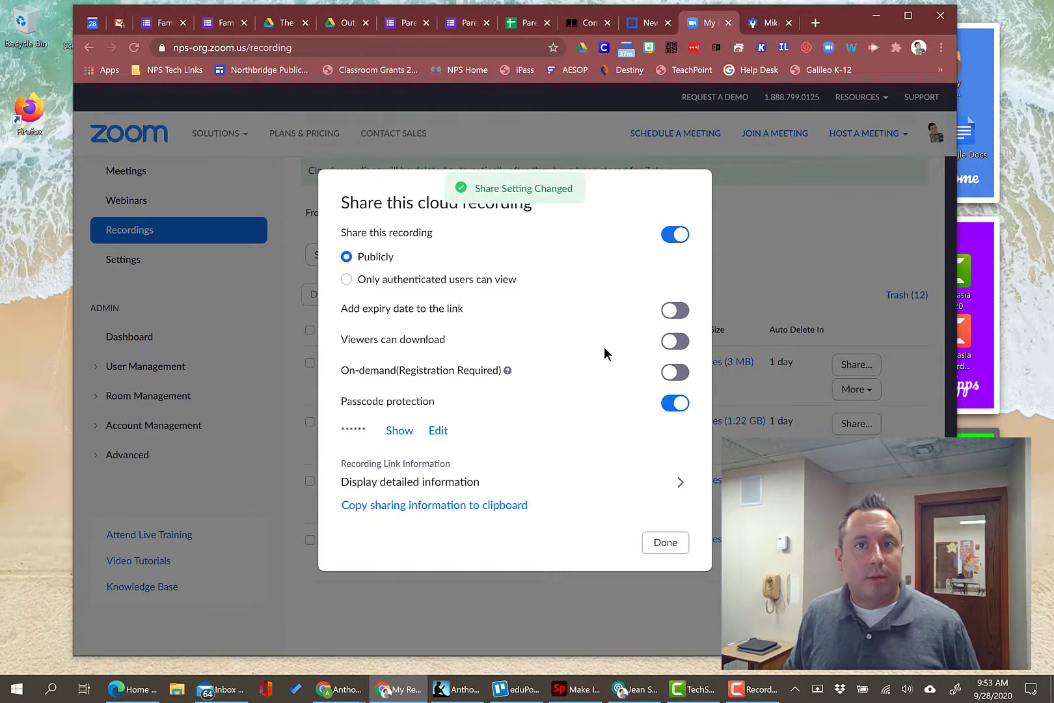
pyautogui.moveTo(652, 361)
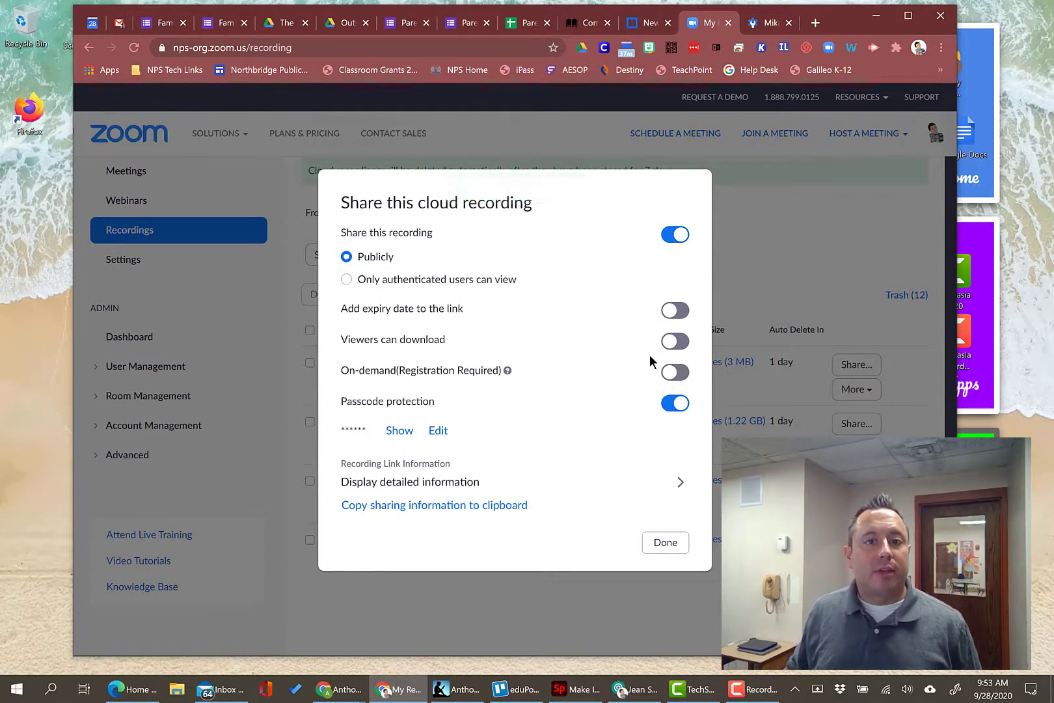
pyautogui.moveTo(415, 387)
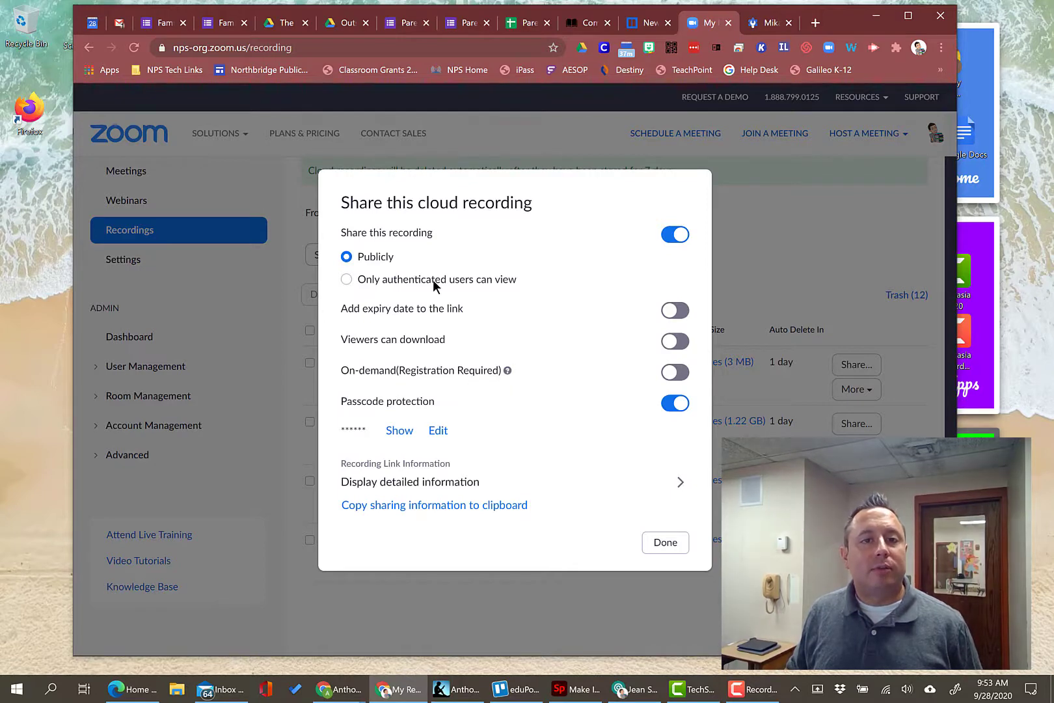
pyautogui.moveTo(485, 388)
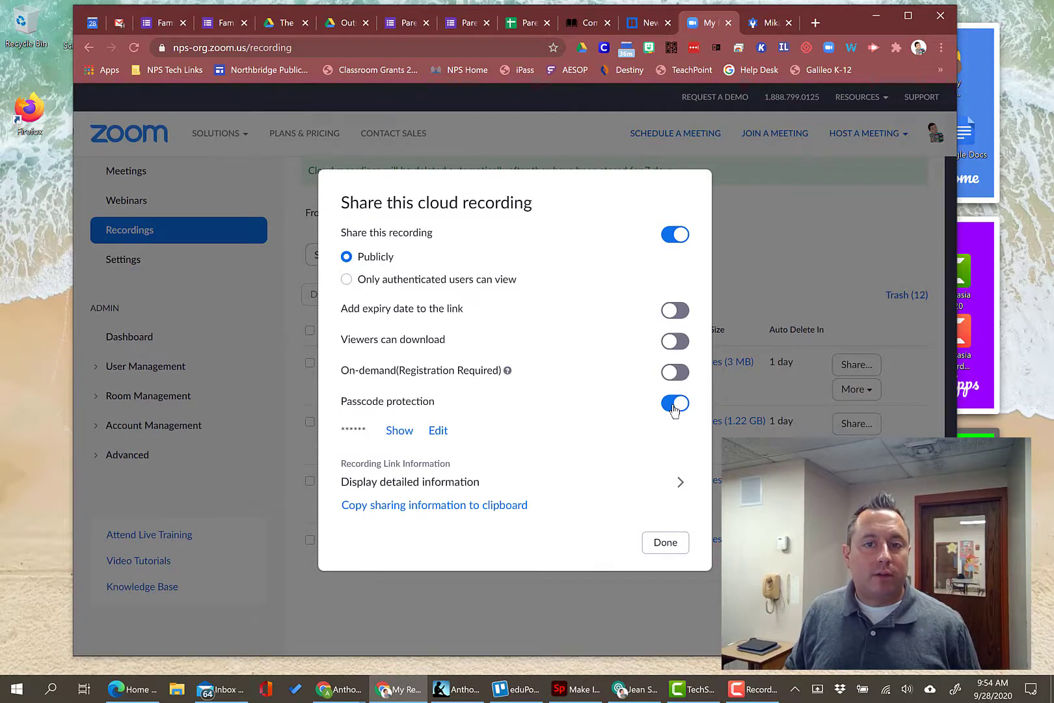
pyautogui.moveTo(636, 427)
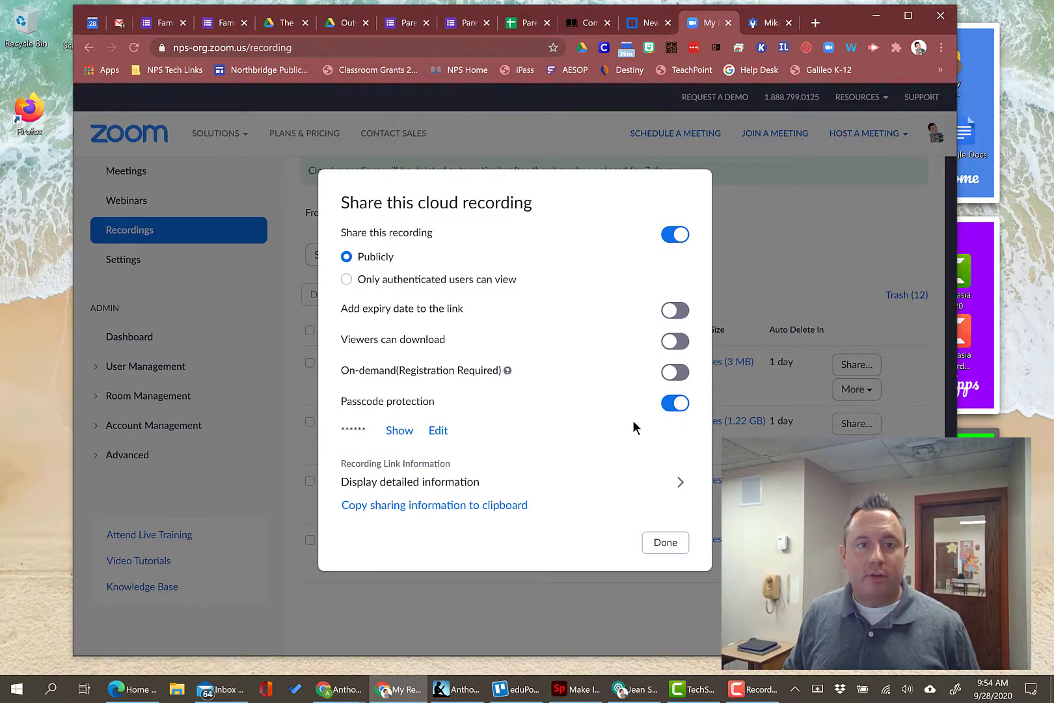
pyautogui.click(399, 430)
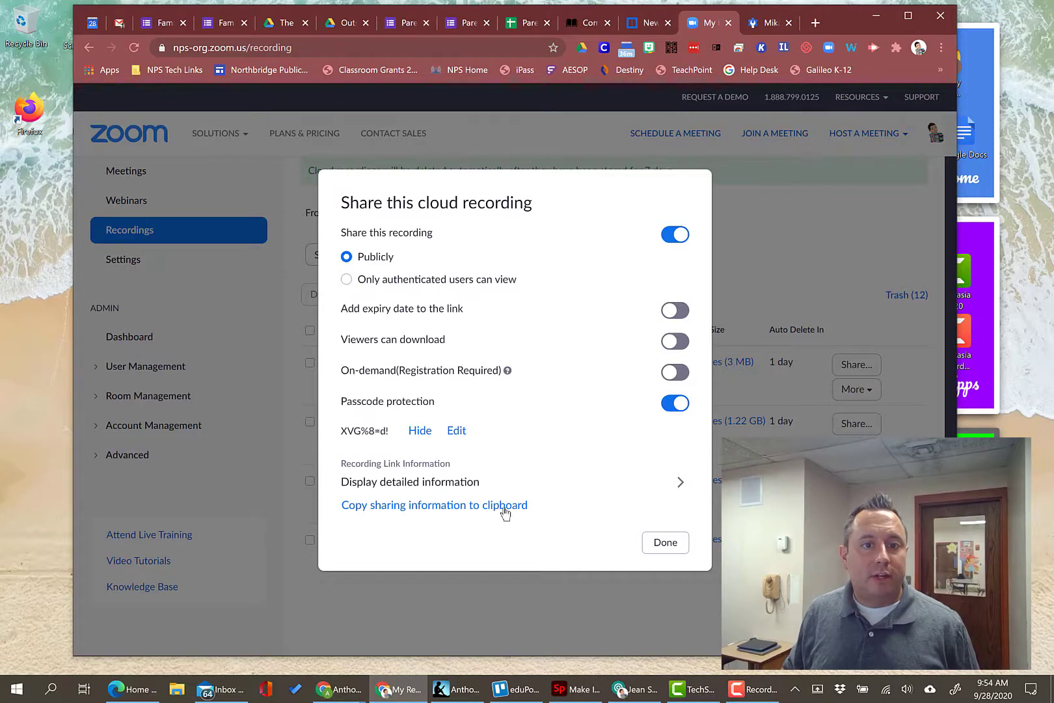
pyautogui.moveTo(683, 485)
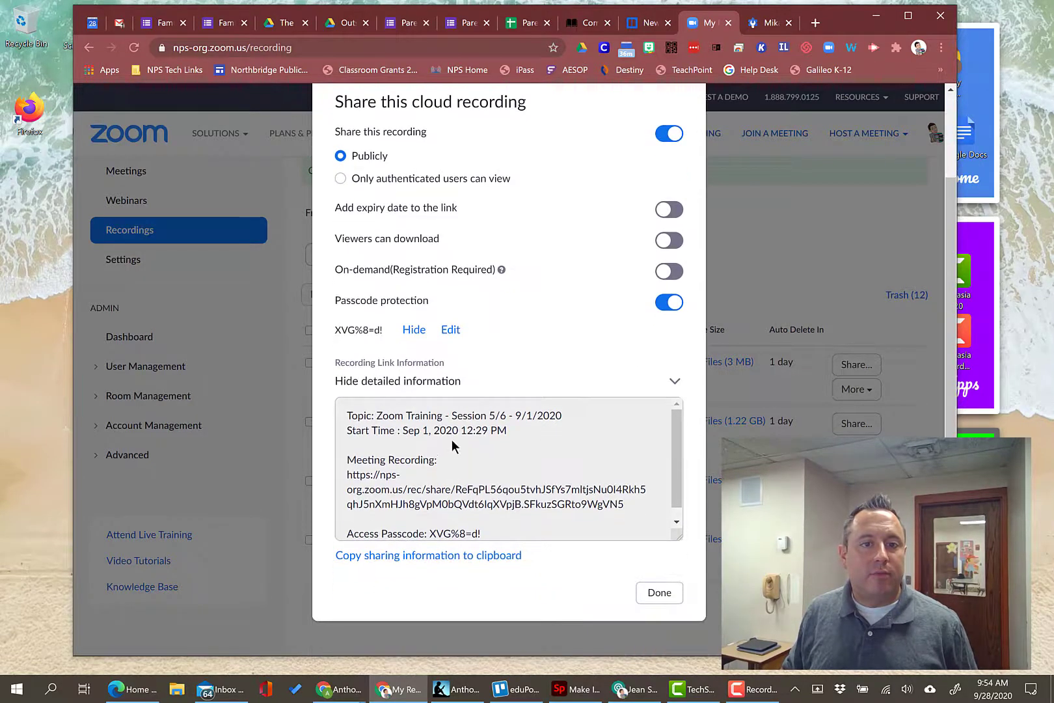
pyautogui.moveTo(424, 435)
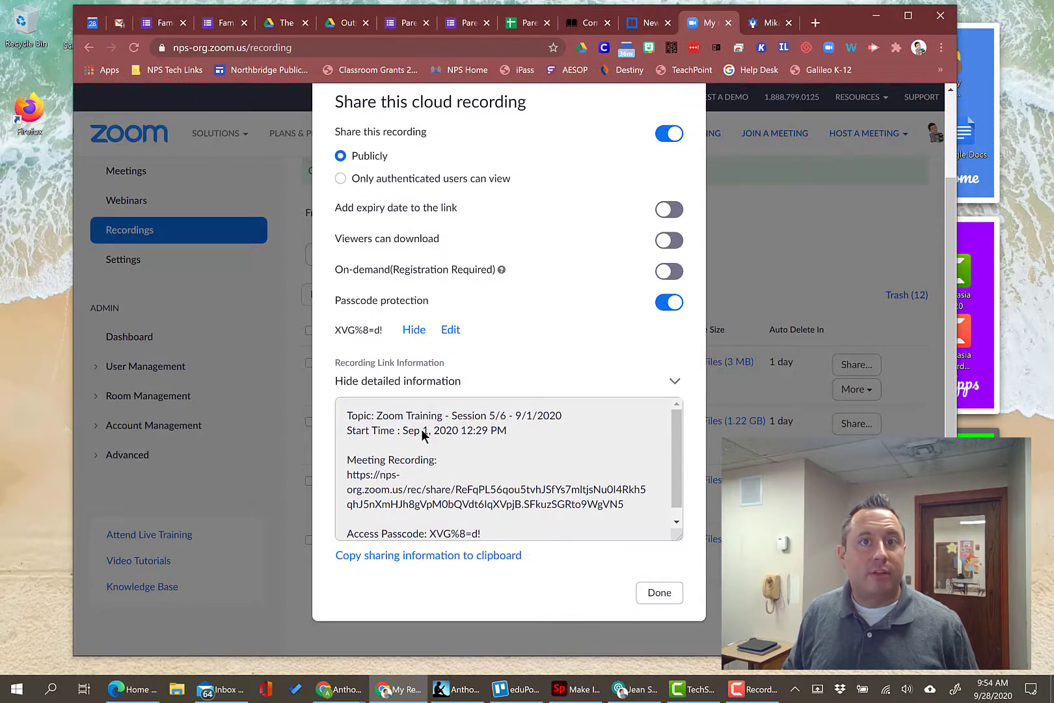
pyautogui.moveTo(455, 444)
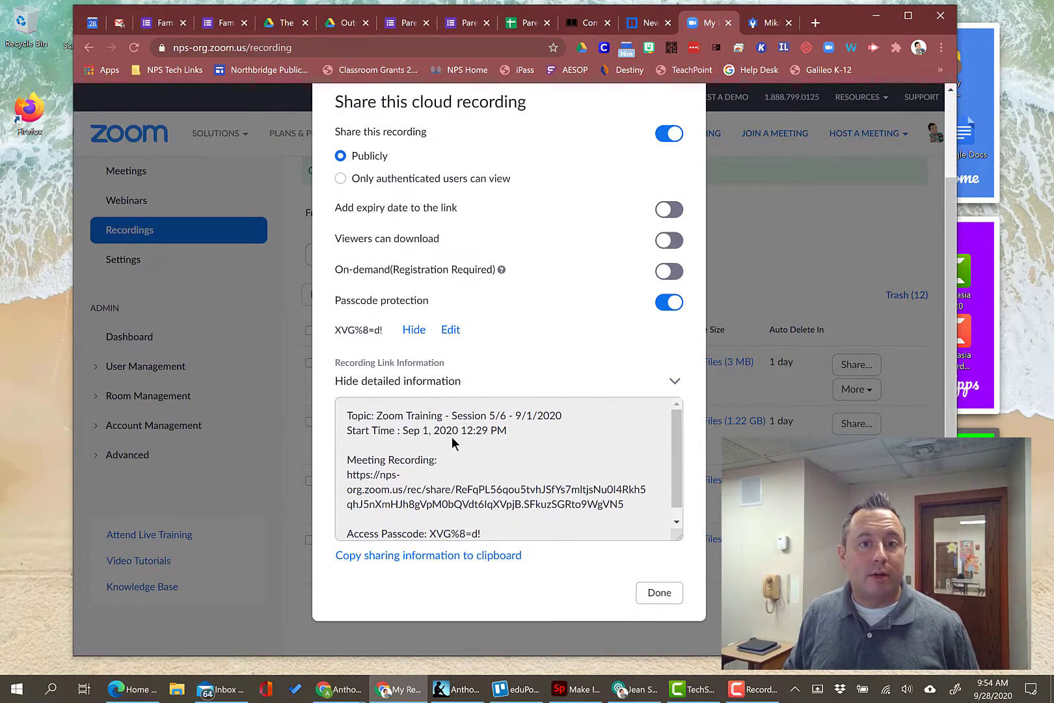
pyautogui.moveTo(461, 424)
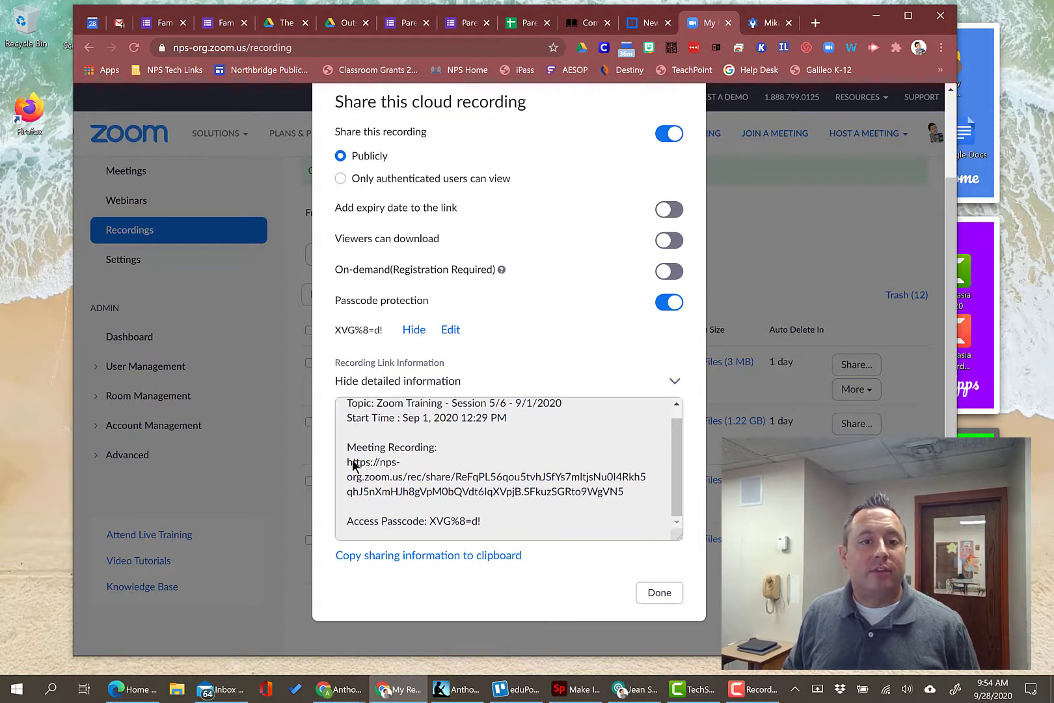
# Step: Select the full sharing text with topic, start time, link and passcode
pyautogui.moveTo(347, 462); pyautogui.dragTo(619, 491)
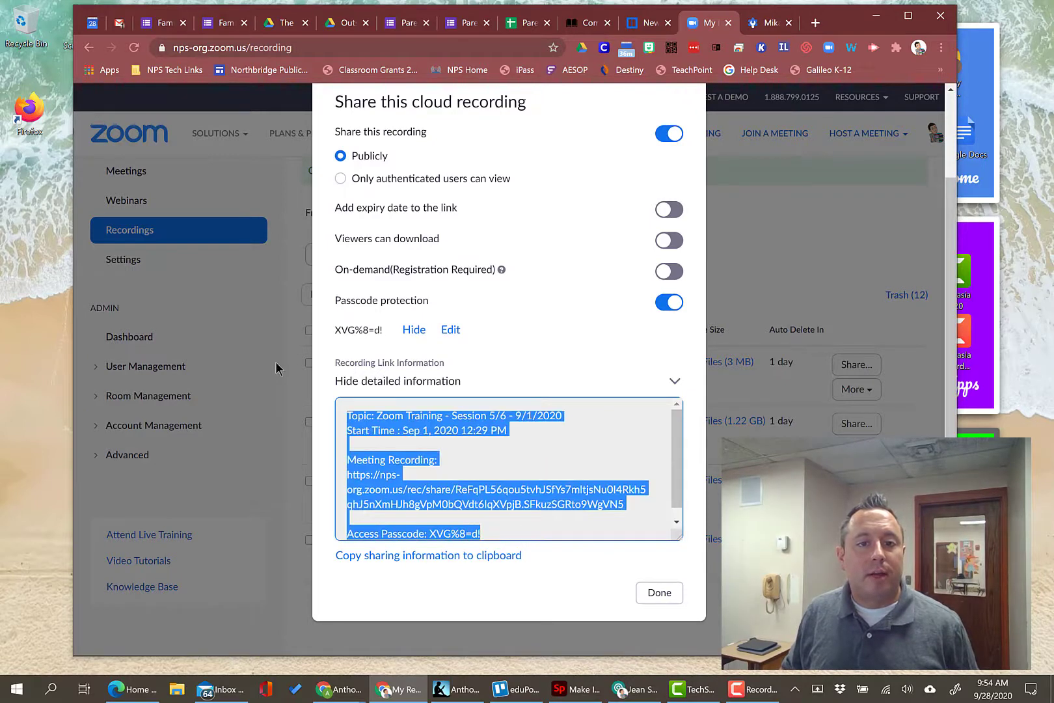
pyautogui.moveTo(395, 562)
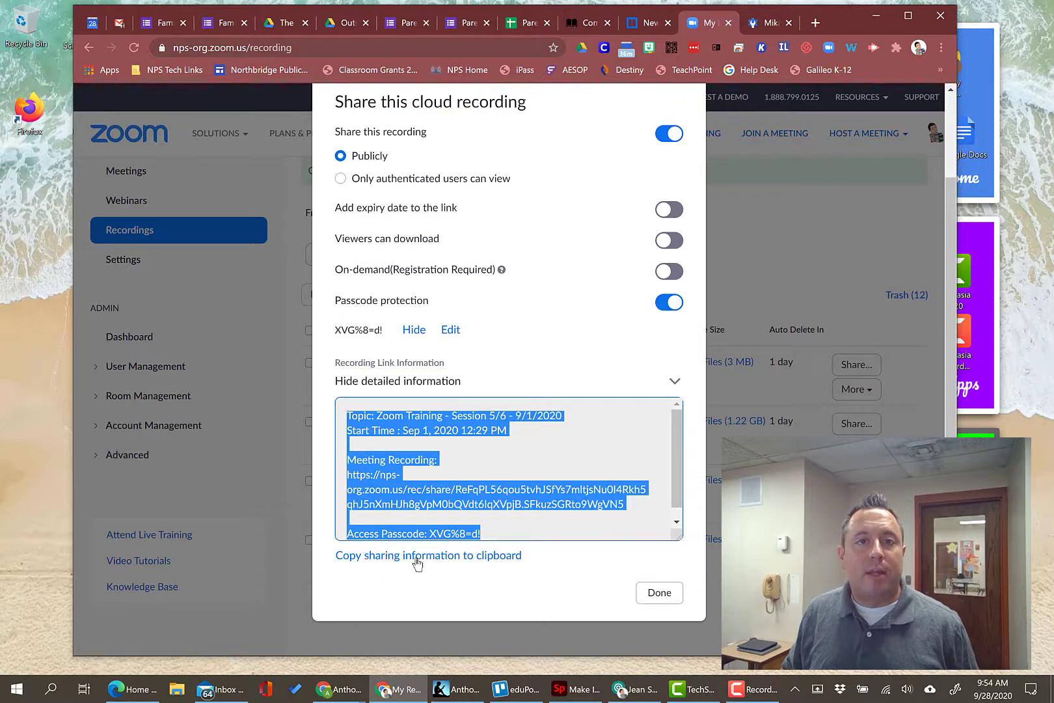
pyautogui.moveTo(484, 589)
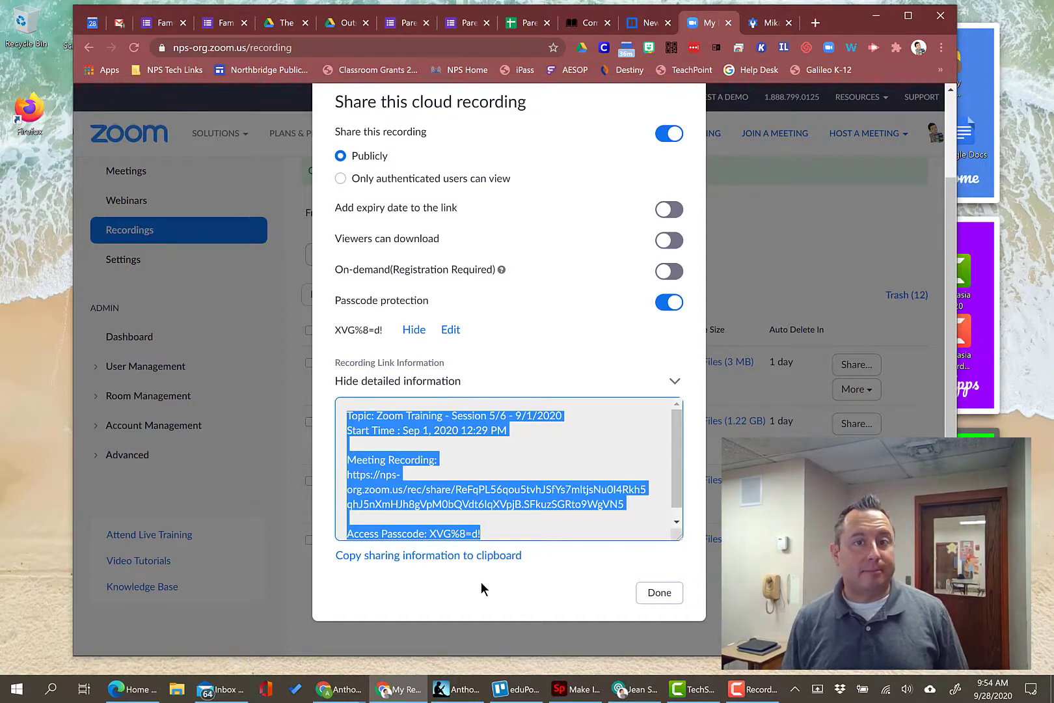
pyautogui.moveTo(653, 579)
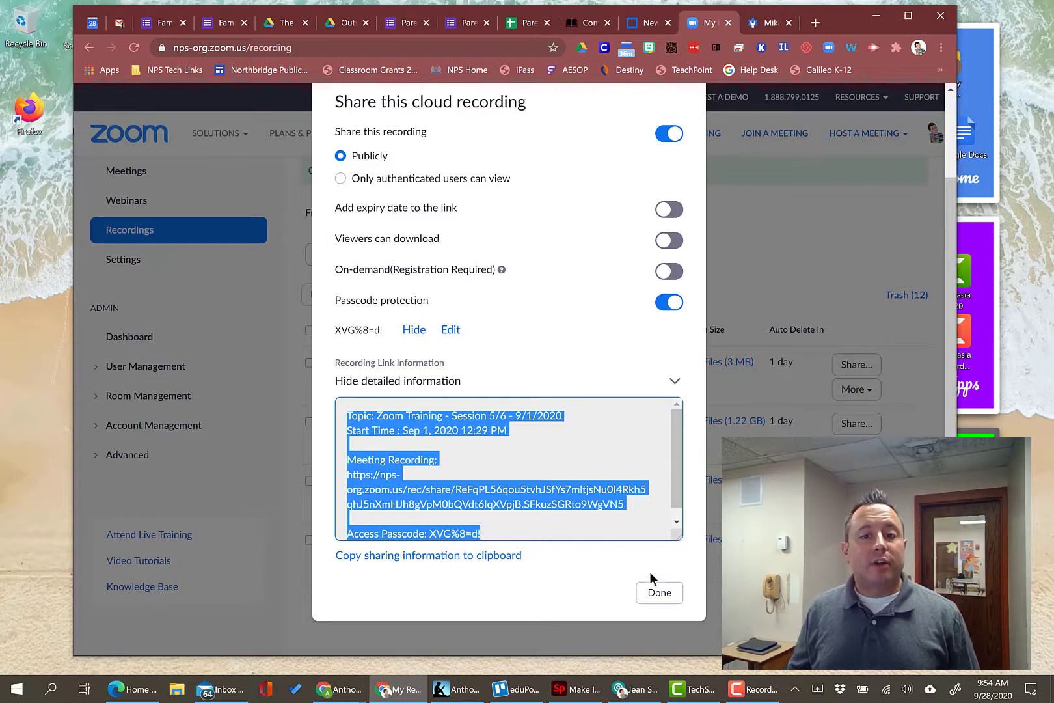
pyautogui.click(659, 592)
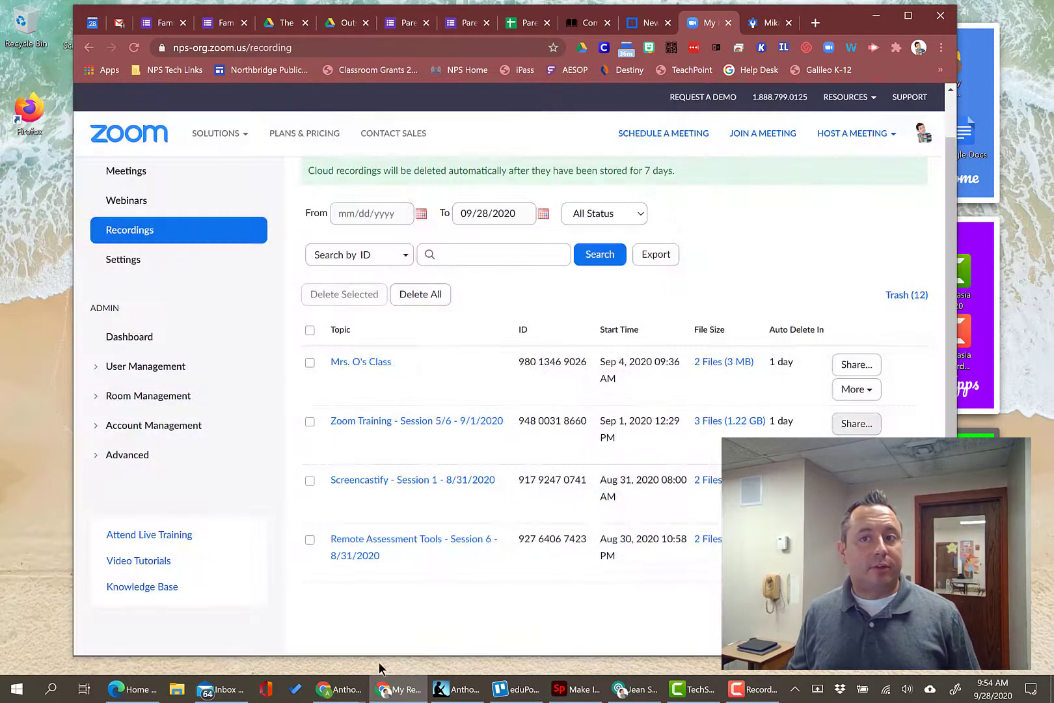
pyautogui.moveTo(345, 547)
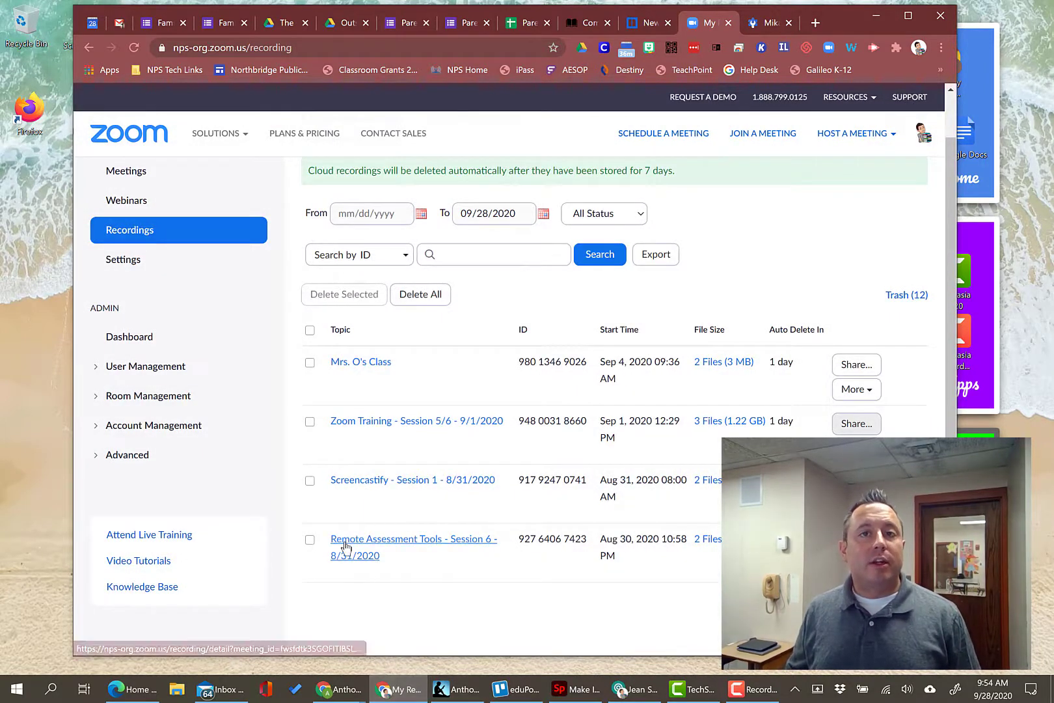
pyautogui.moveTo(467, 389)
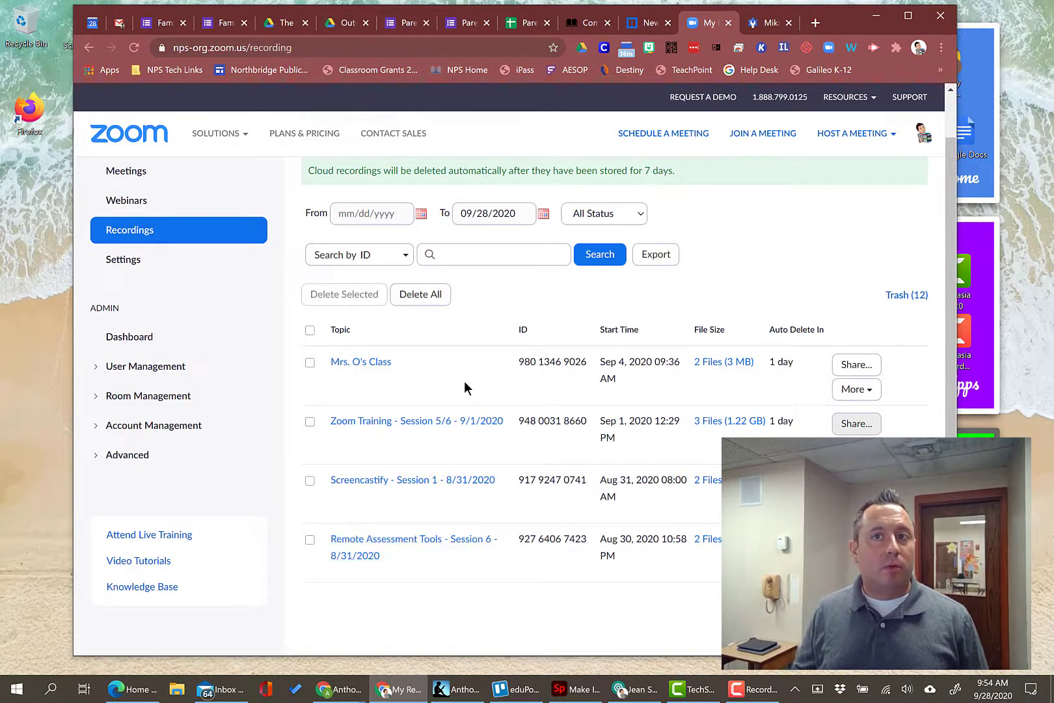
pyautogui.moveTo(483, 491)
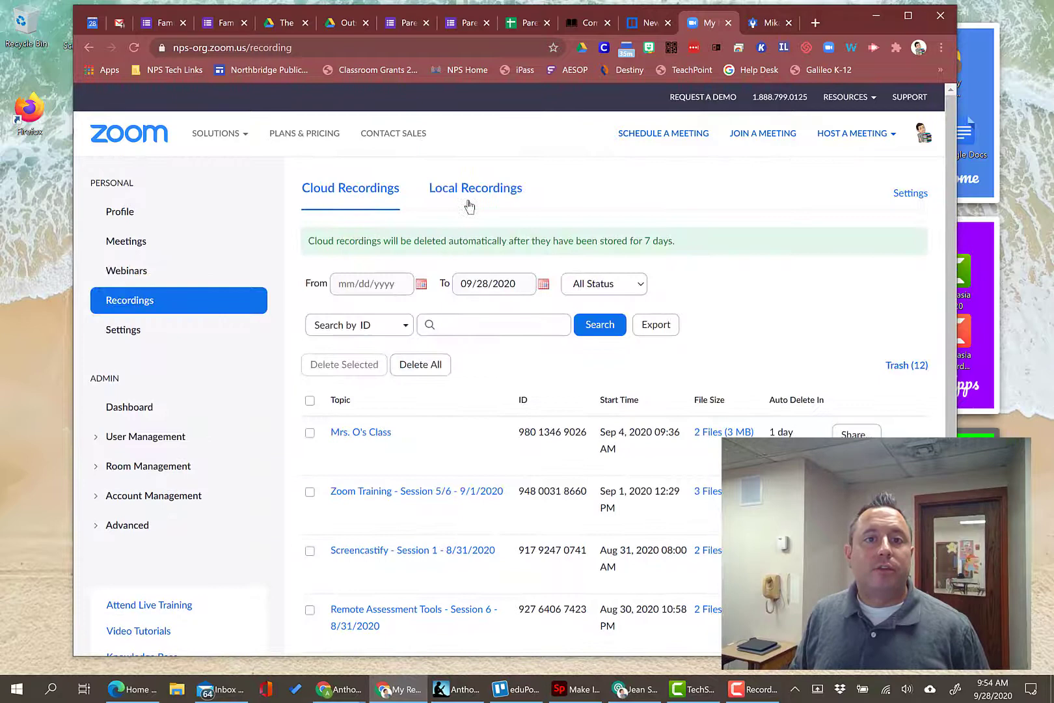
# Step: Show the Local Recordings list and request to open the recording's folder
pyautogui.click(475, 188)
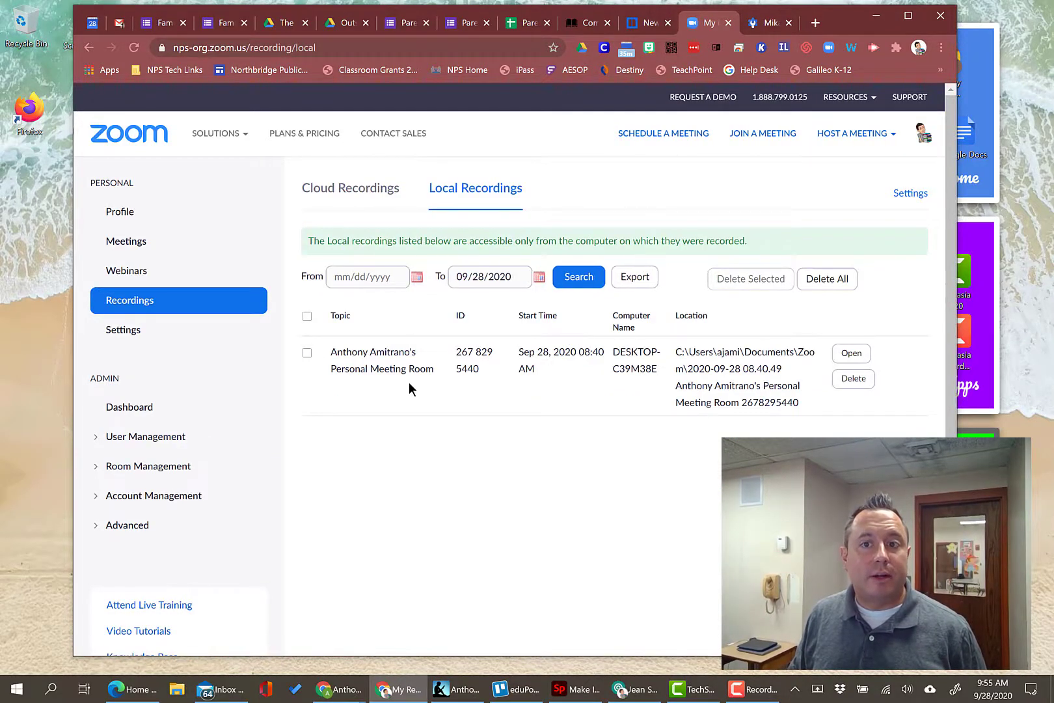
pyautogui.moveTo(819, 328)
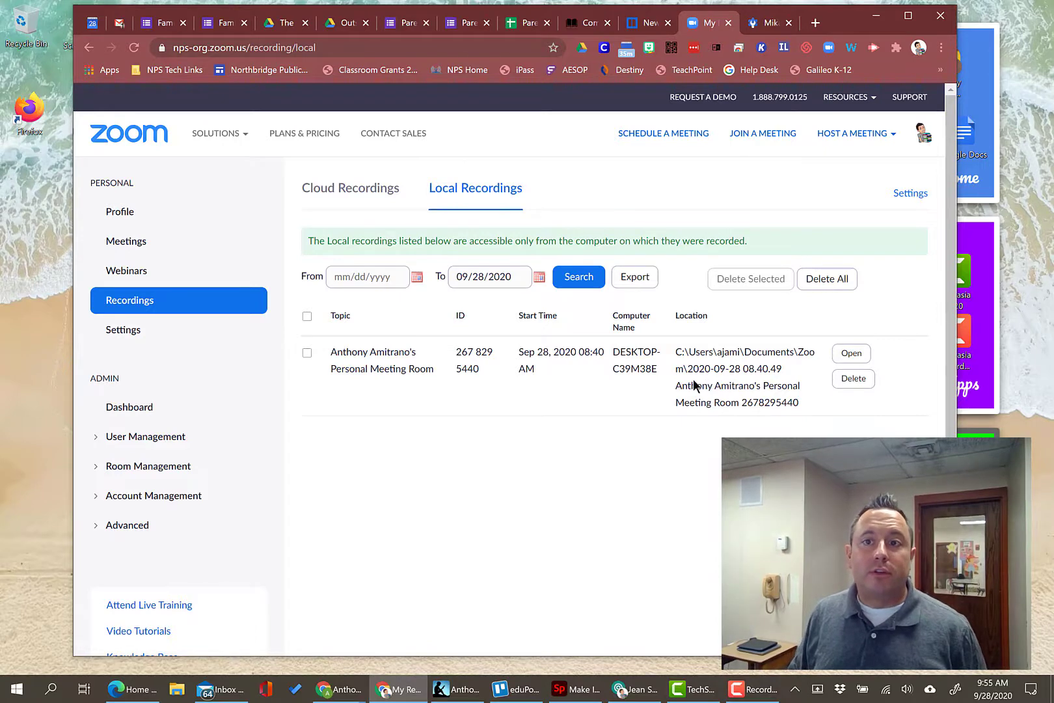
pyautogui.moveTo(531, 388)
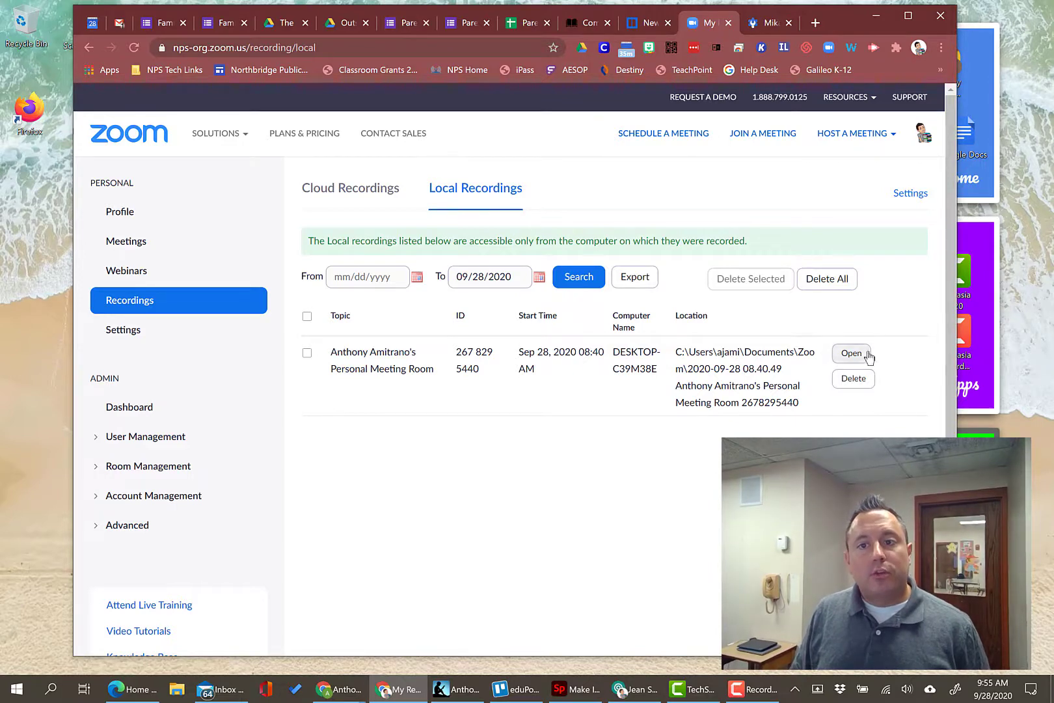
pyautogui.click(851, 353)
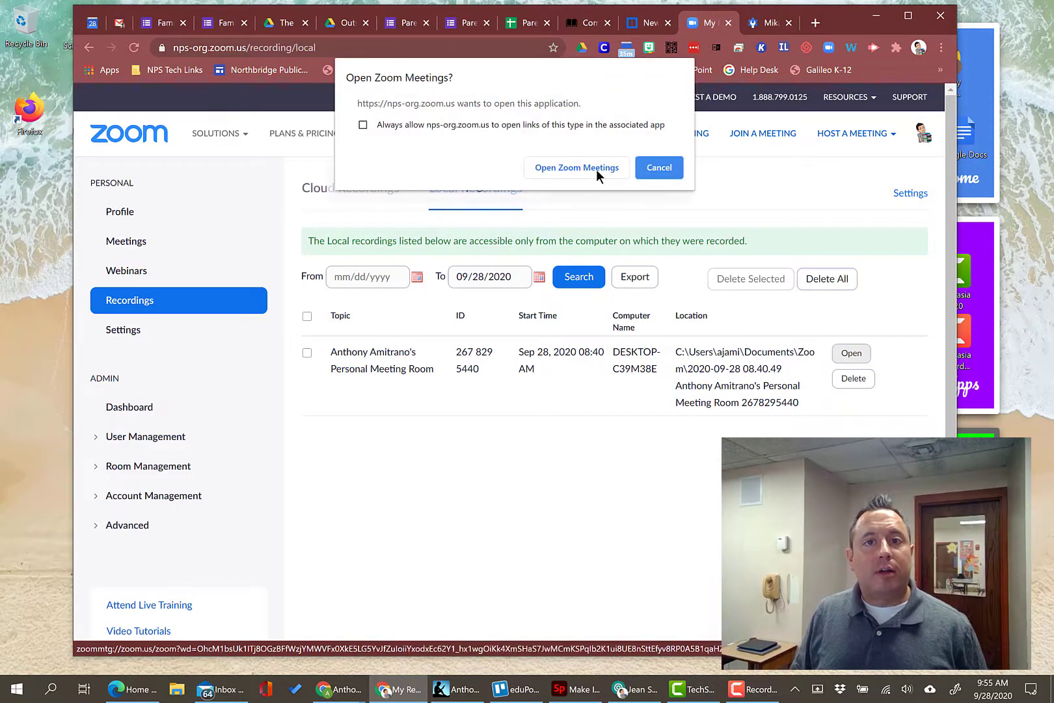
# Step: Allow Zoom Meetings to launch so the local recording folder opens in File Explorer
pyautogui.click(576, 167)
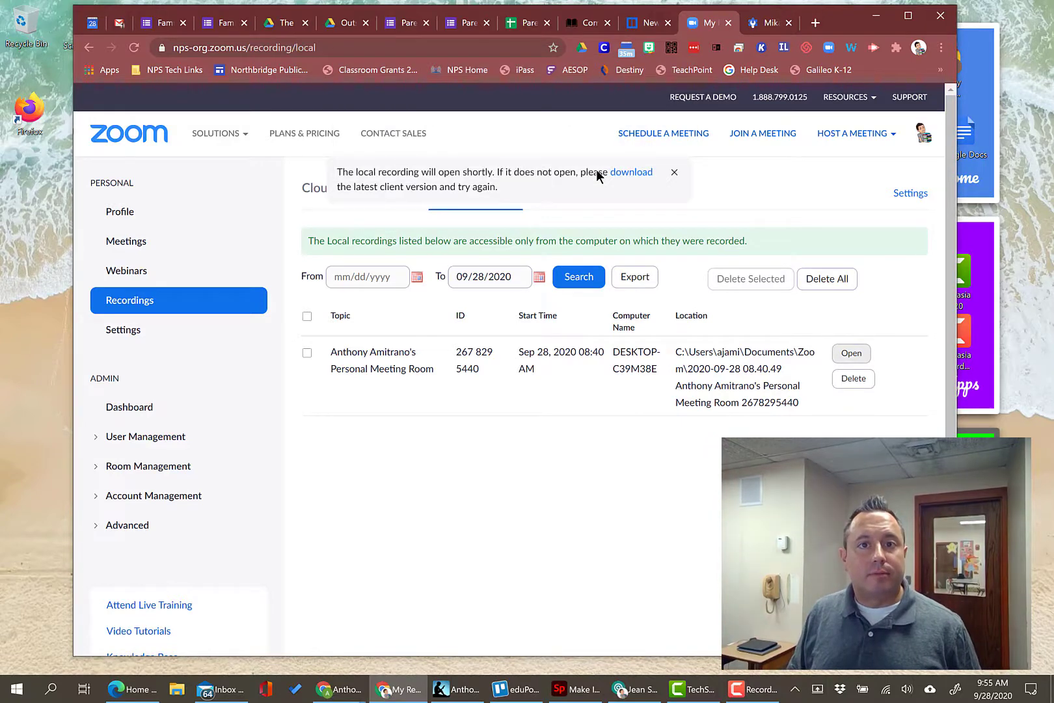
pyautogui.click(851, 354)
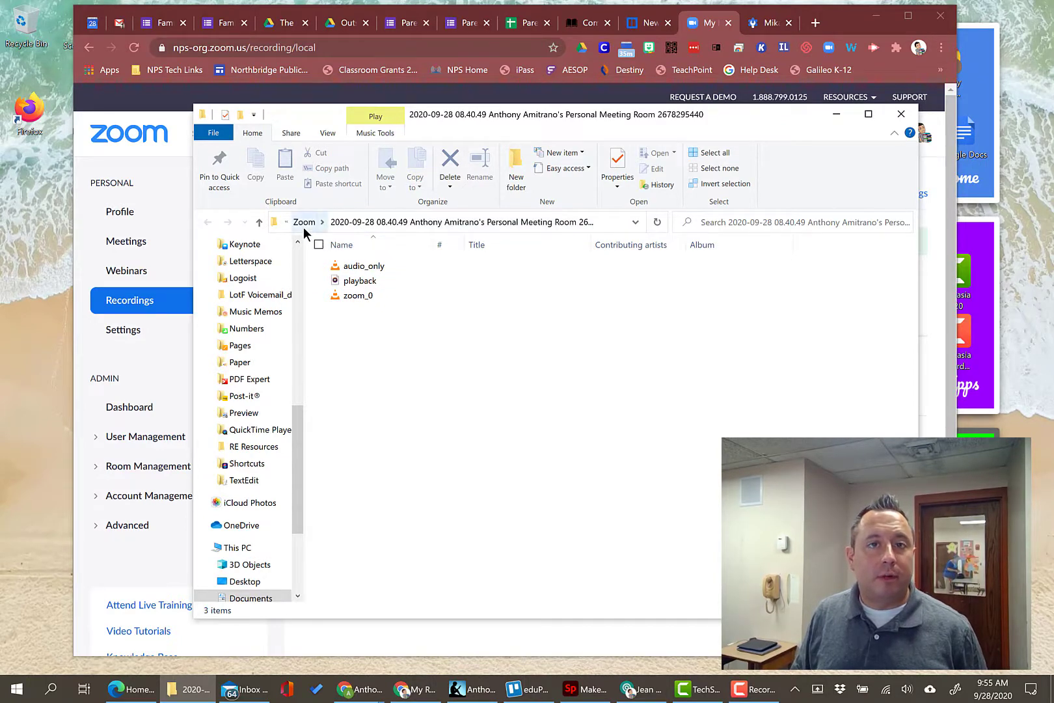
# Step: Rename the zoom_0 video to a name beginning 'Mr Amitranos Meeting'
pyautogui.click(360, 281)
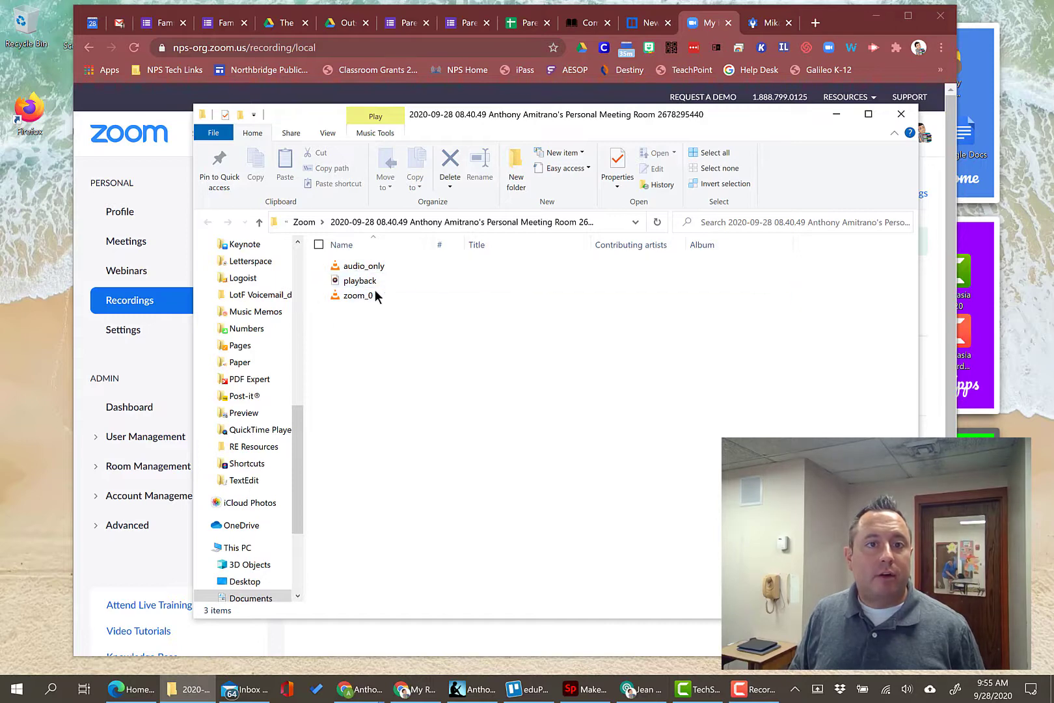
pyautogui.moveTo(353, 297)
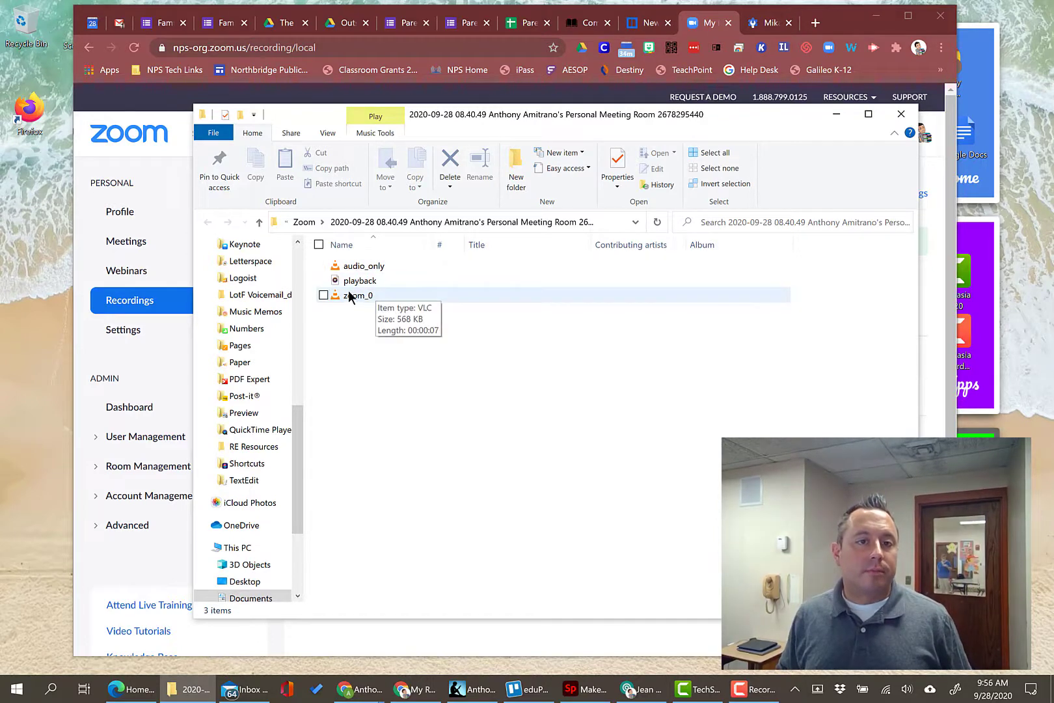
pyautogui.moveTo(356, 302)
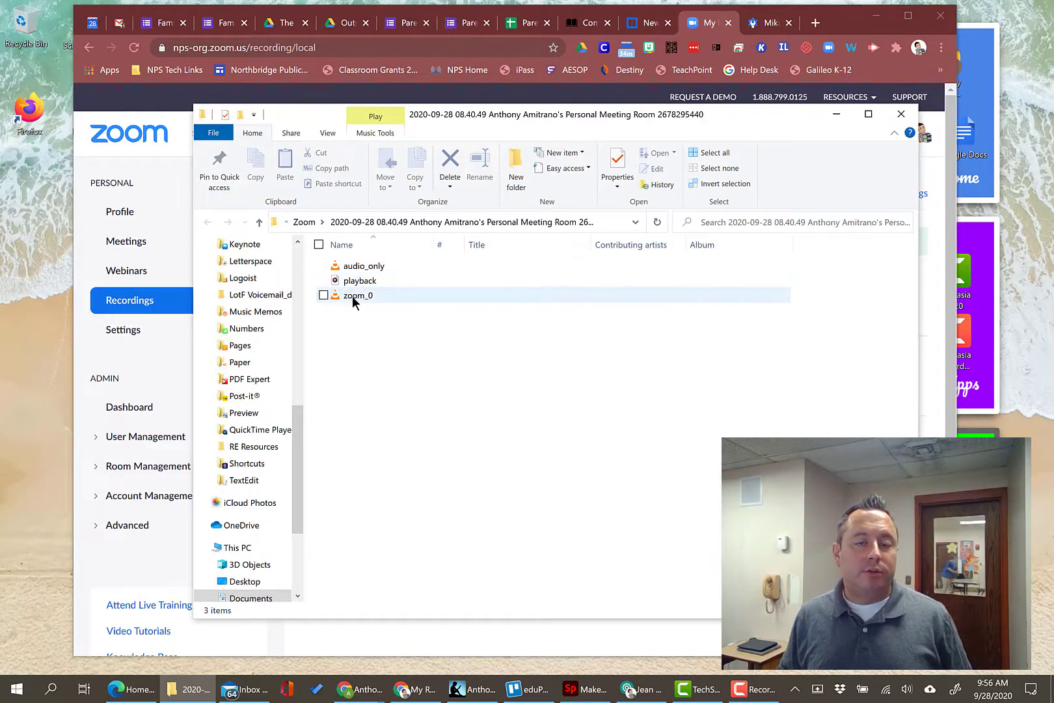
pyautogui.moveTo(355, 302)
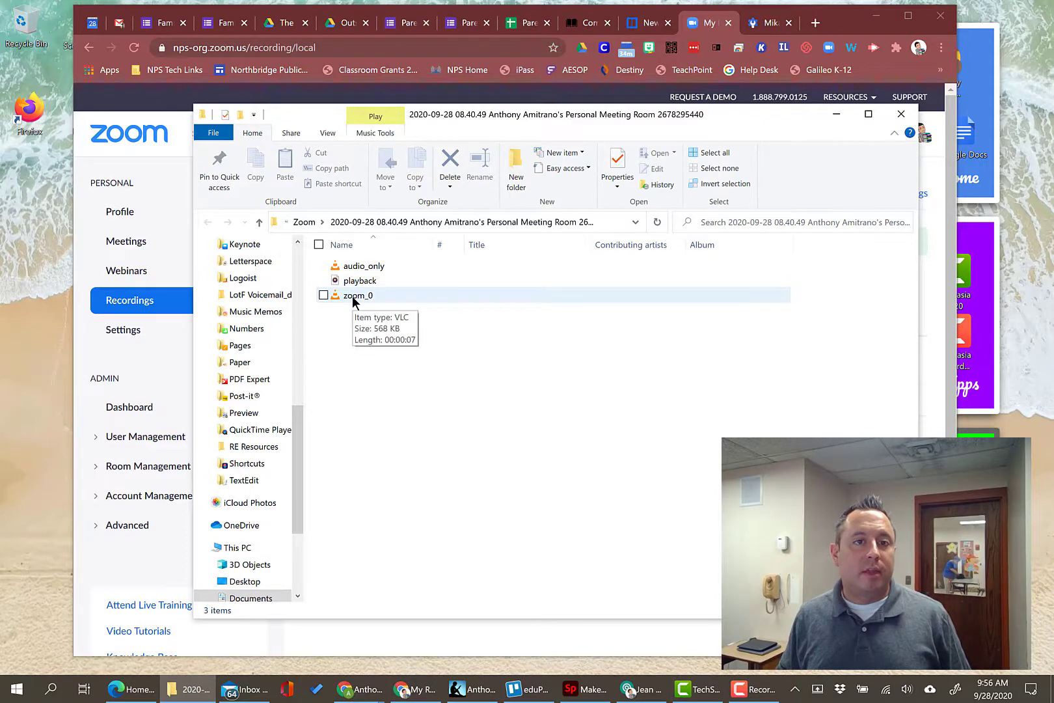
pyautogui.click(358, 295)
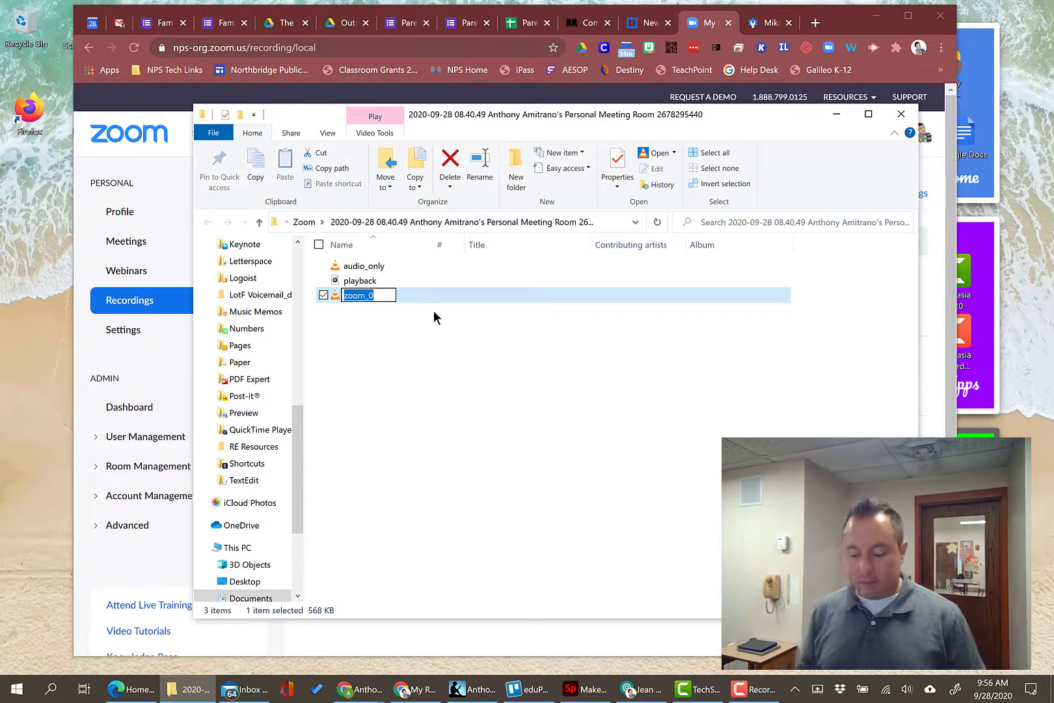
pyautogui.write('M')
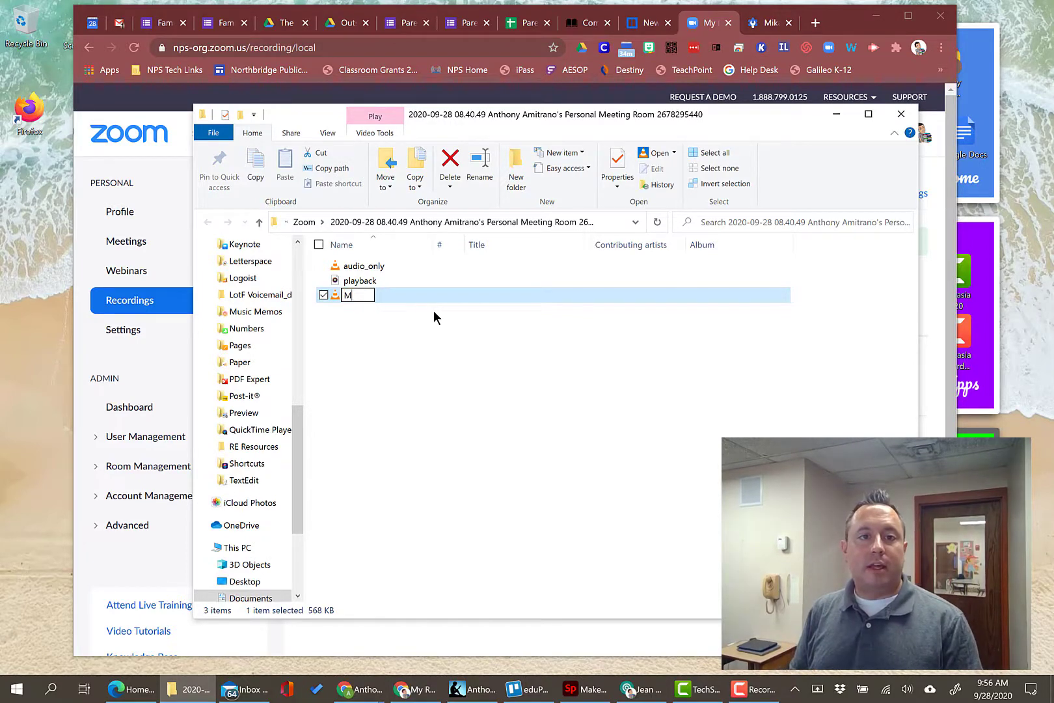
pyautogui.write('r Amitranos Meeti...')
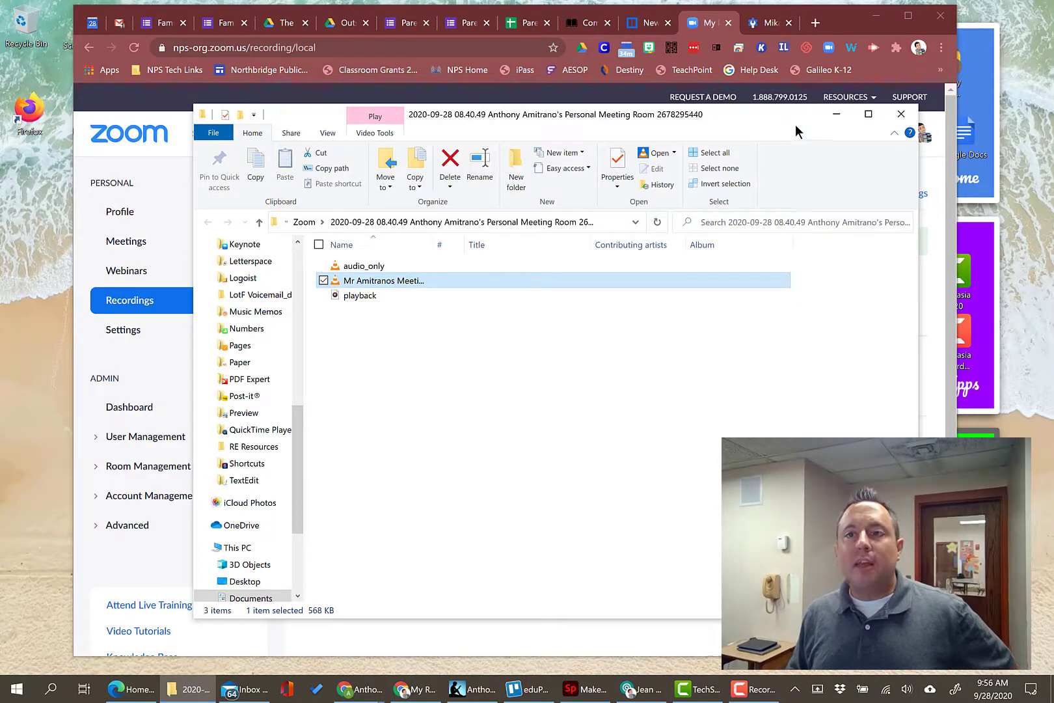
pyautogui.moveTo(672, 151)
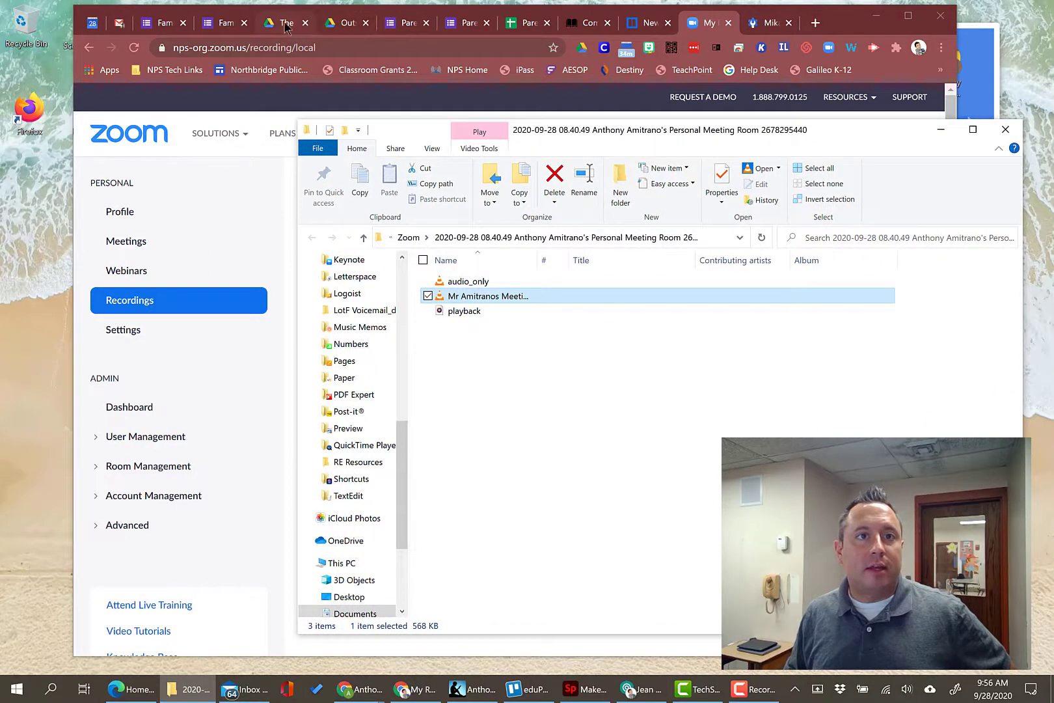
pyautogui.moveTo(285, 22)
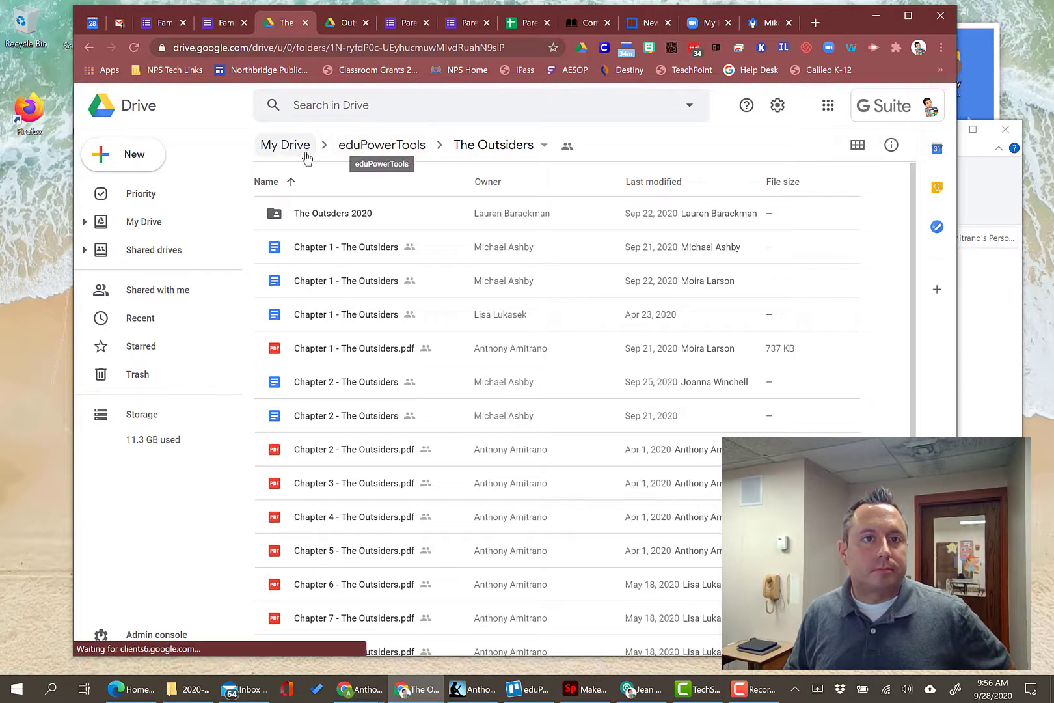
# Step: Create a new folder named Zoom Recordings at the top level of My Drive
pyautogui.click(285, 144)
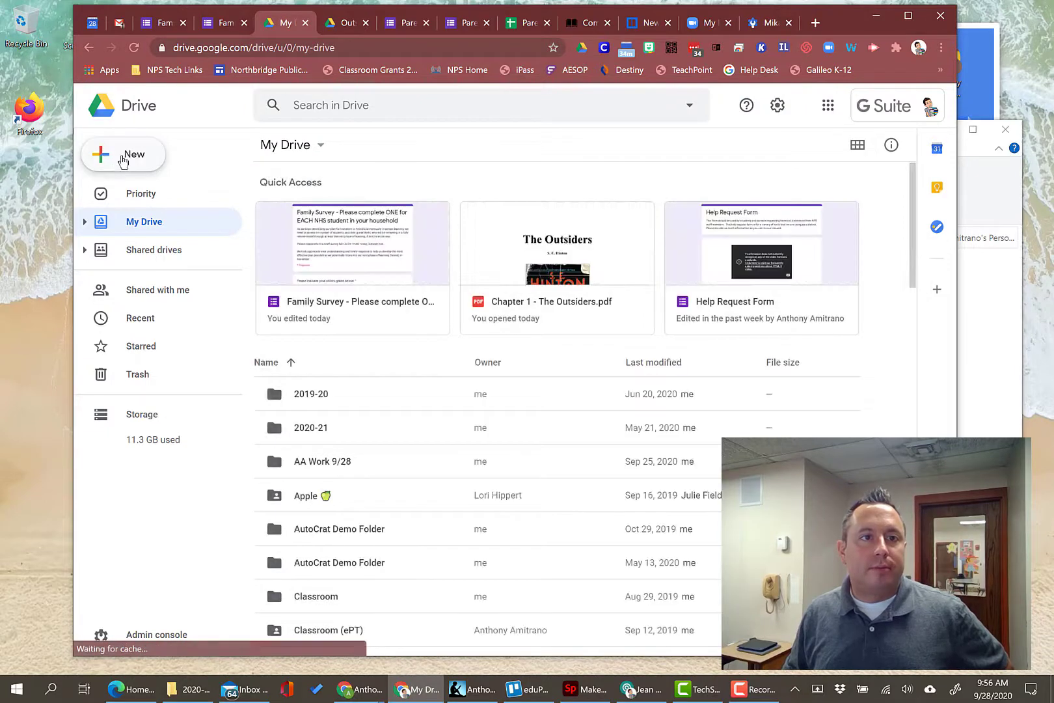
pyautogui.click(123, 155)
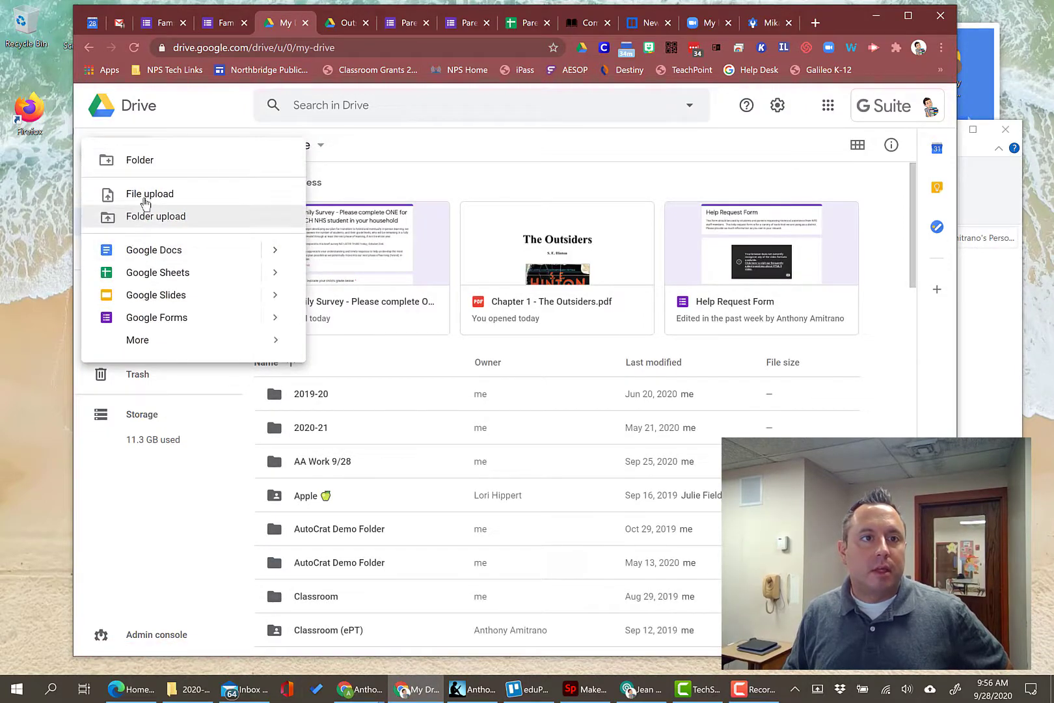
pyautogui.click(139, 160)
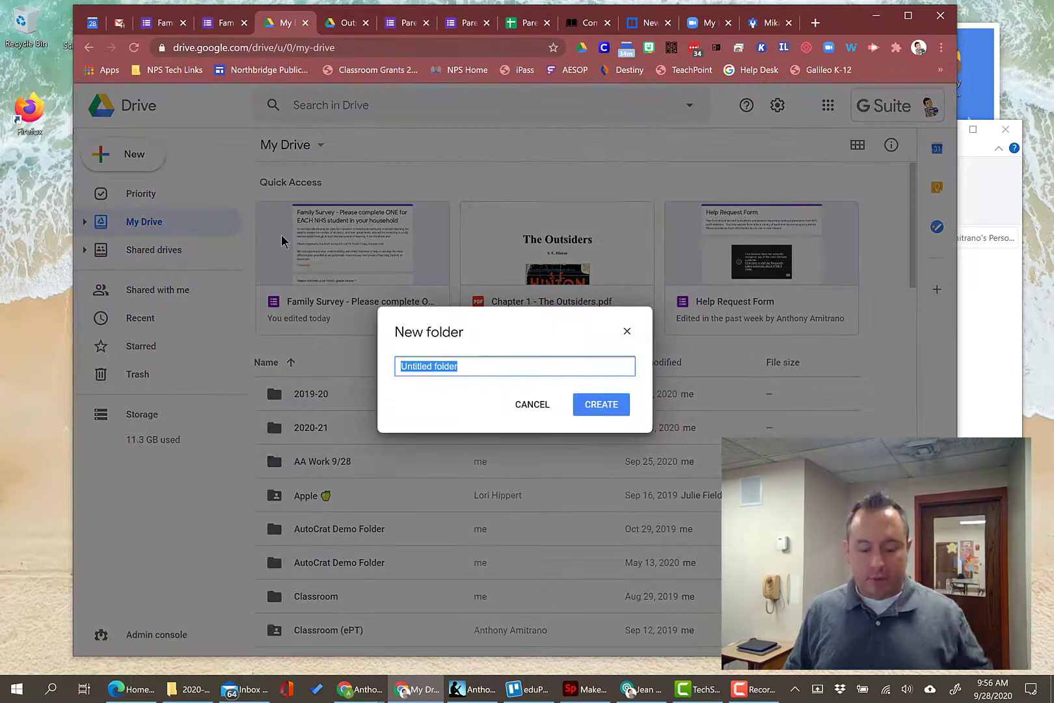
pyautogui.write('Zoom Recor')
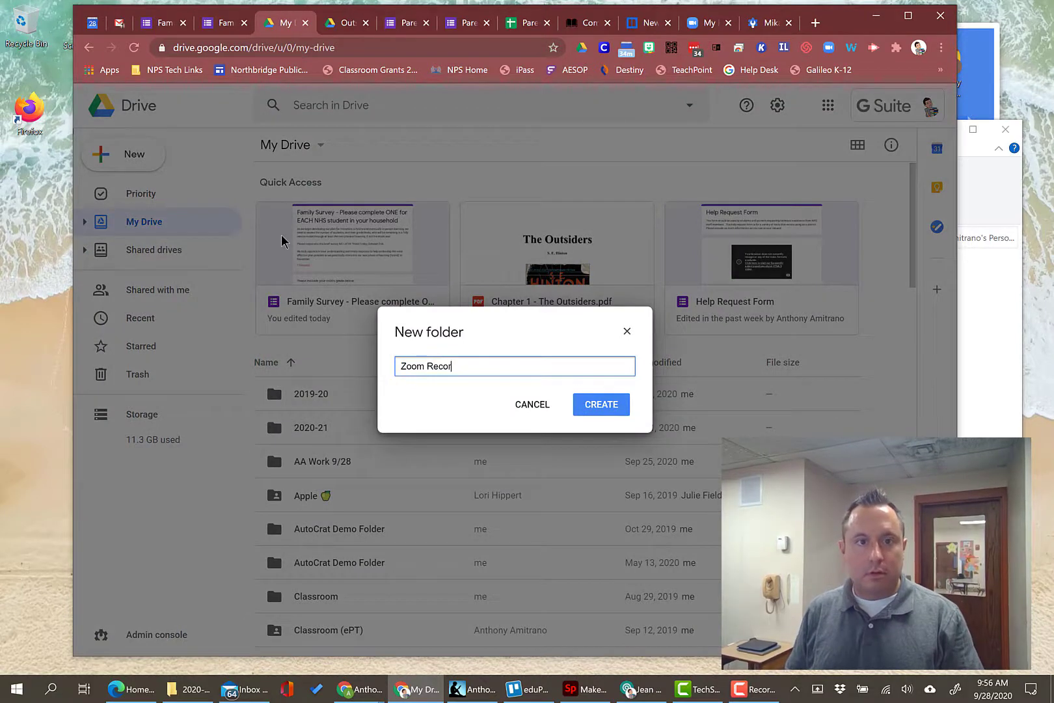
pyautogui.click(601, 404)
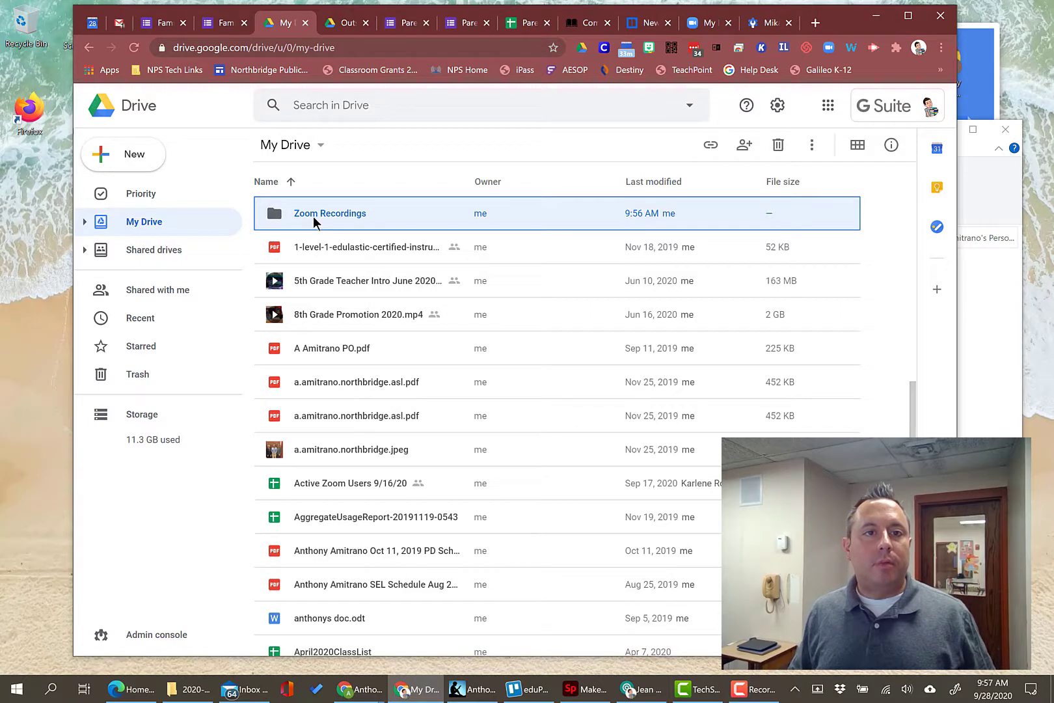
# Step: Drag Mr Amitranos Meeting.mp4 from File Explorer into the Zoom Recordings folder
pyautogui.doubleClick(330, 214)
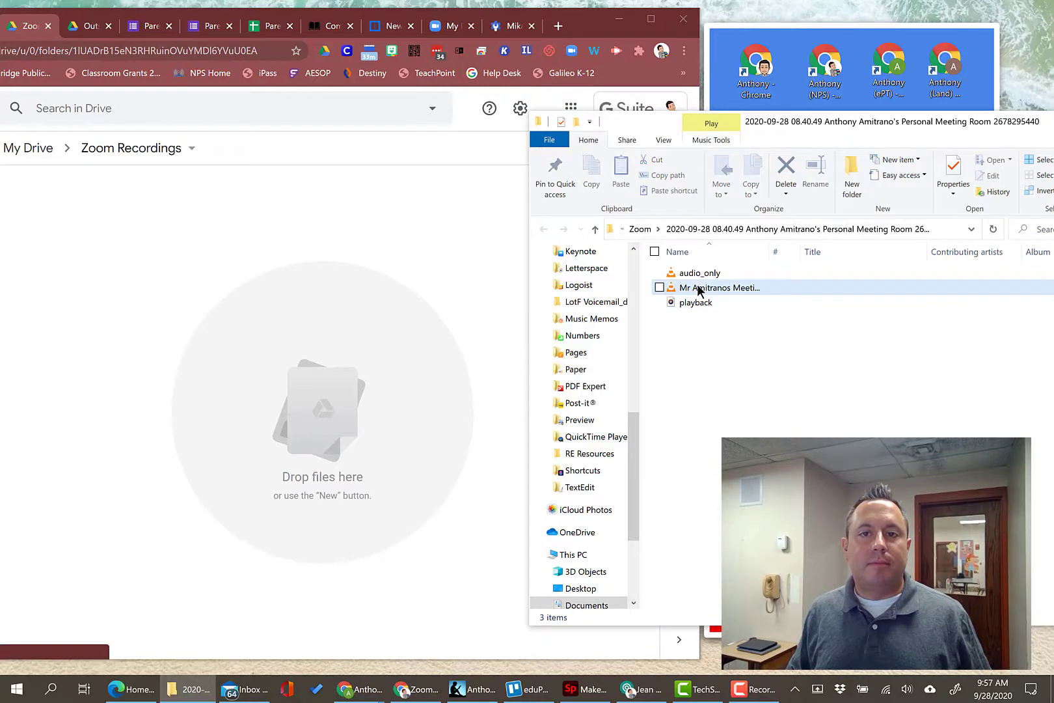
pyautogui.moveTo(719, 287); pyautogui.dragTo(373, 356)
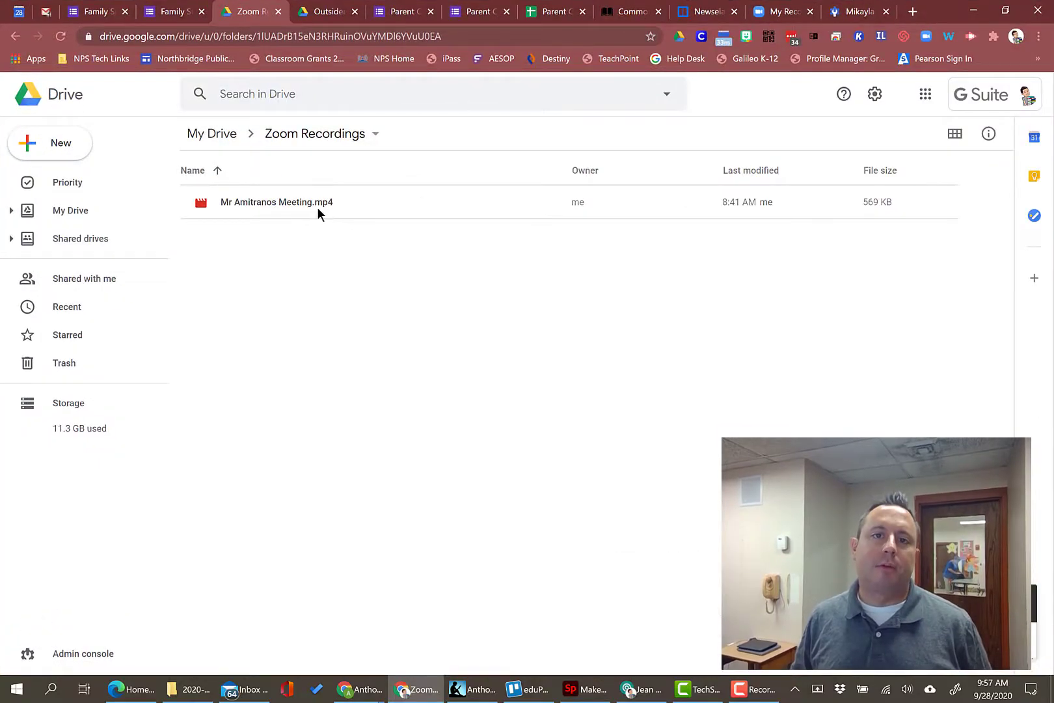
# Step: Preview Mr Amitranos Meeting.mp4 and reach its Share dialog from More actions
pyautogui.click(294, 203)
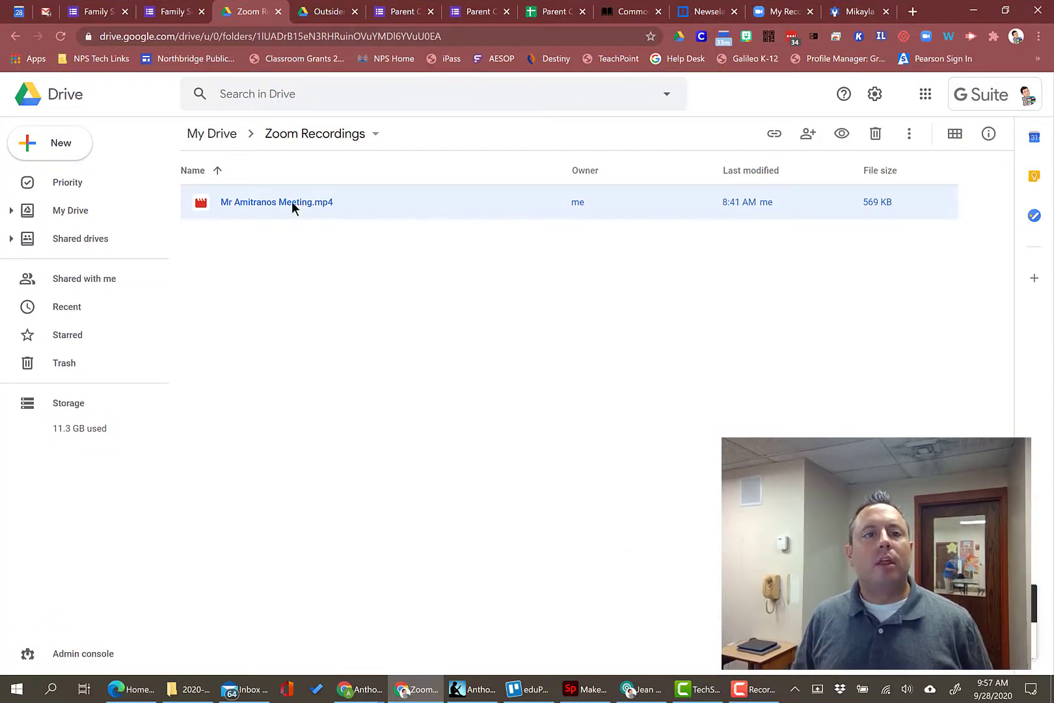
pyautogui.doubleClick(276, 202)
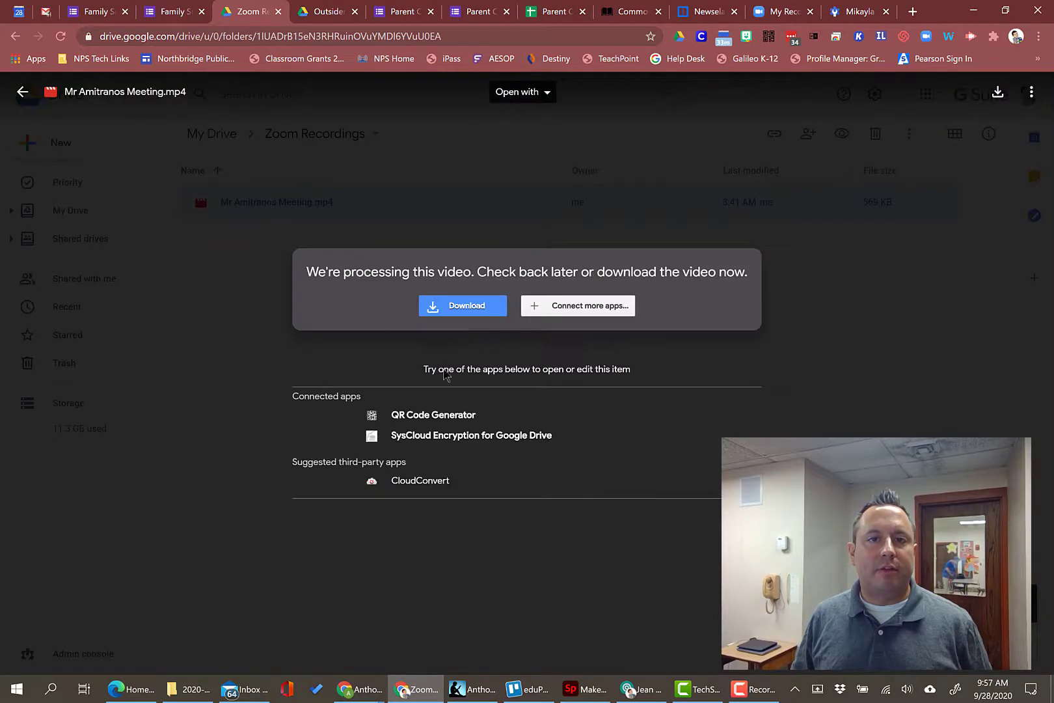
pyautogui.moveTo(479, 400)
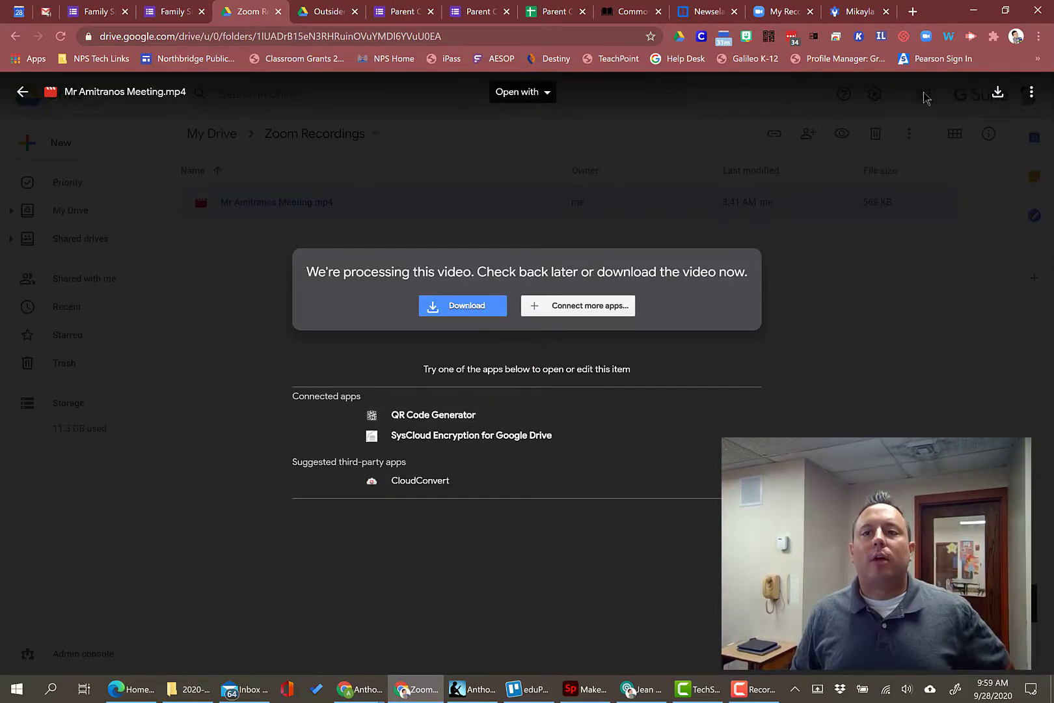
pyautogui.moveTo(1030, 92)
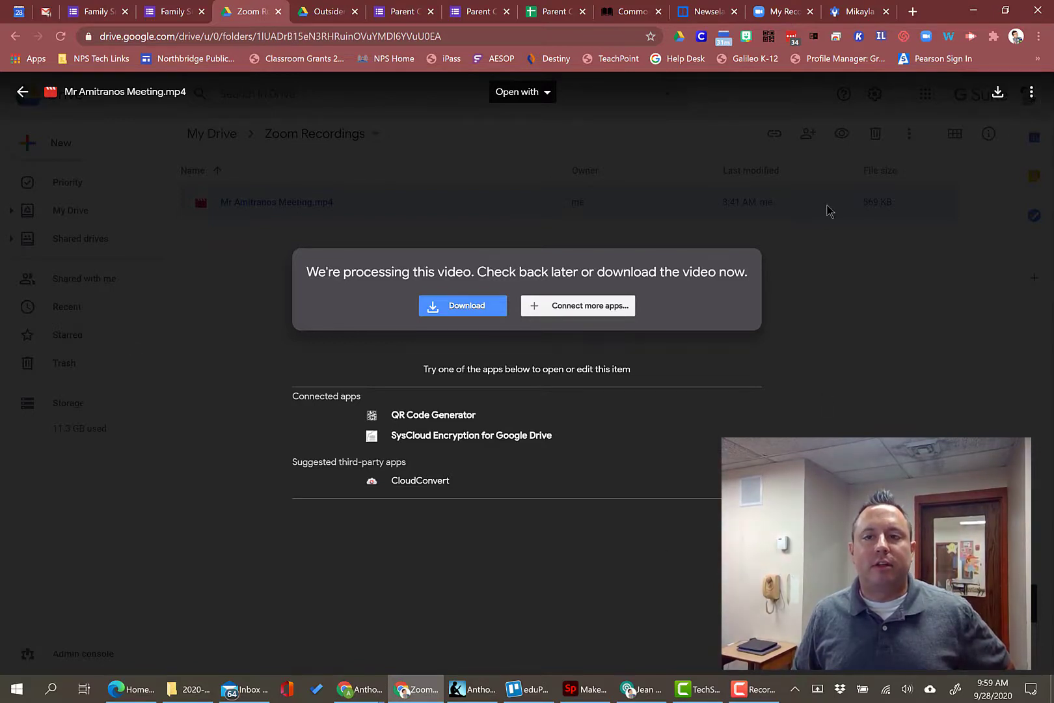
pyautogui.moveTo(1032, 93)
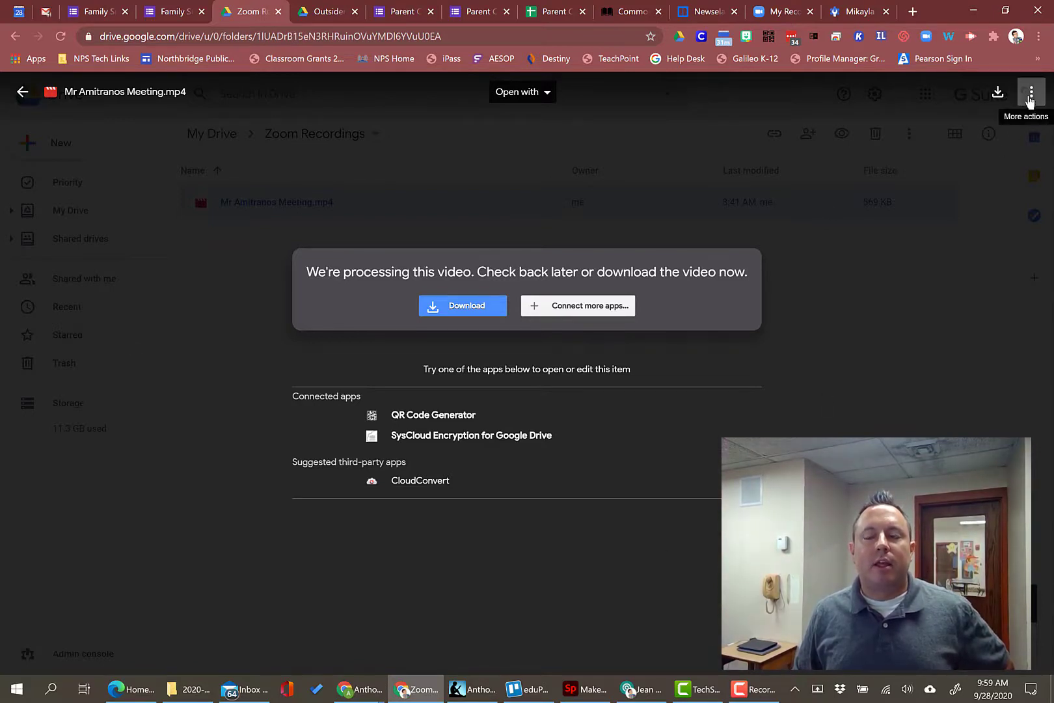
pyautogui.click(1031, 91)
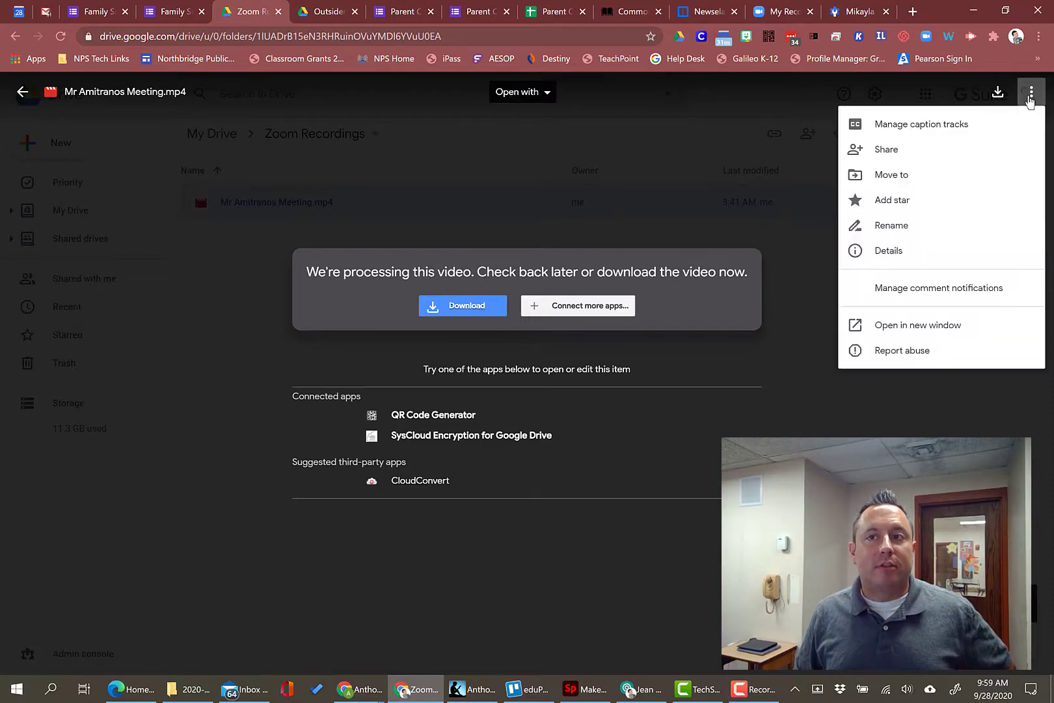
pyautogui.moveTo(1003, 130)
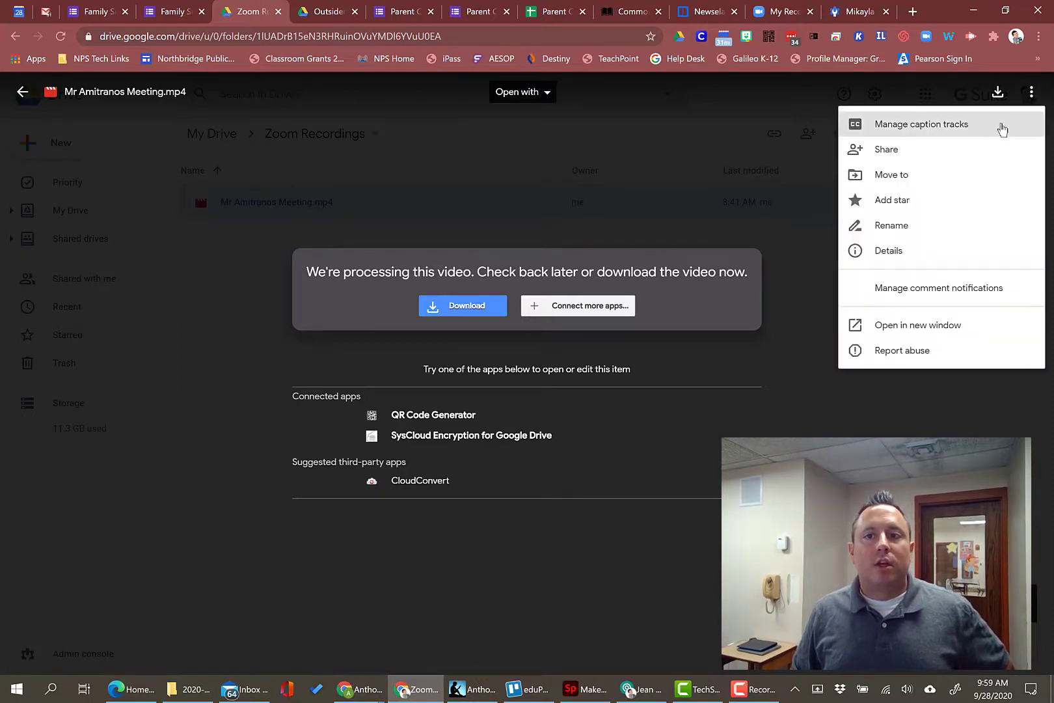
pyautogui.moveTo(877, 154)
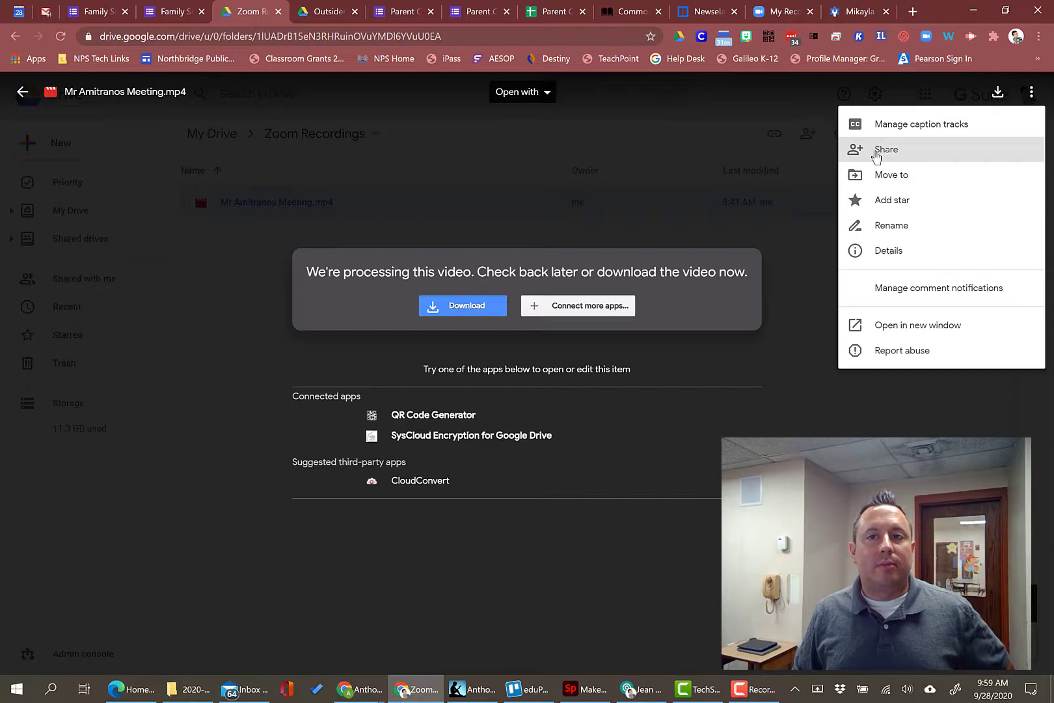
pyautogui.click(886, 149)
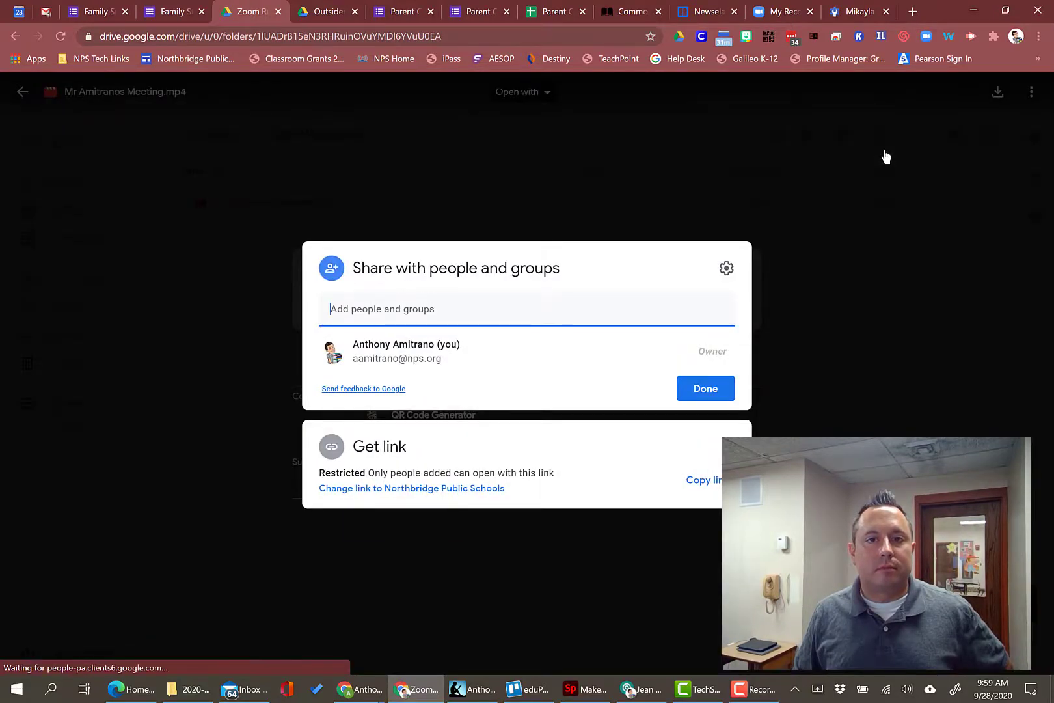
pyautogui.moveTo(726, 268)
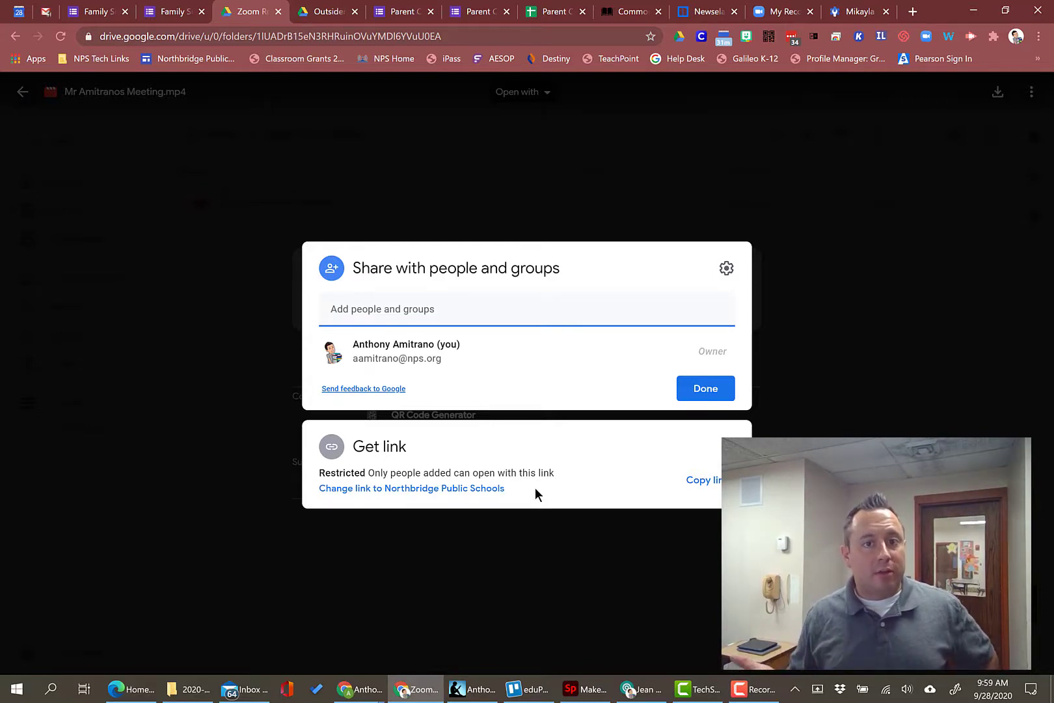
pyautogui.moveTo(345, 497)
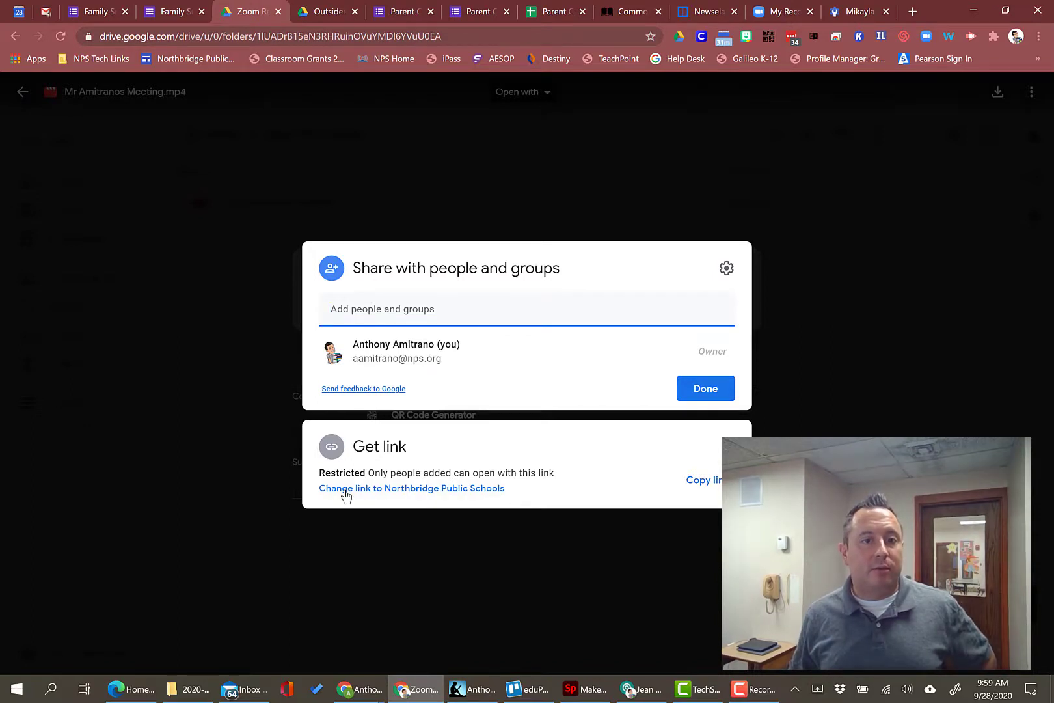
# Step: Switch the link access from Northbridge Public Schools to 'Anyone with the link' and save
pyautogui.click(411, 488)
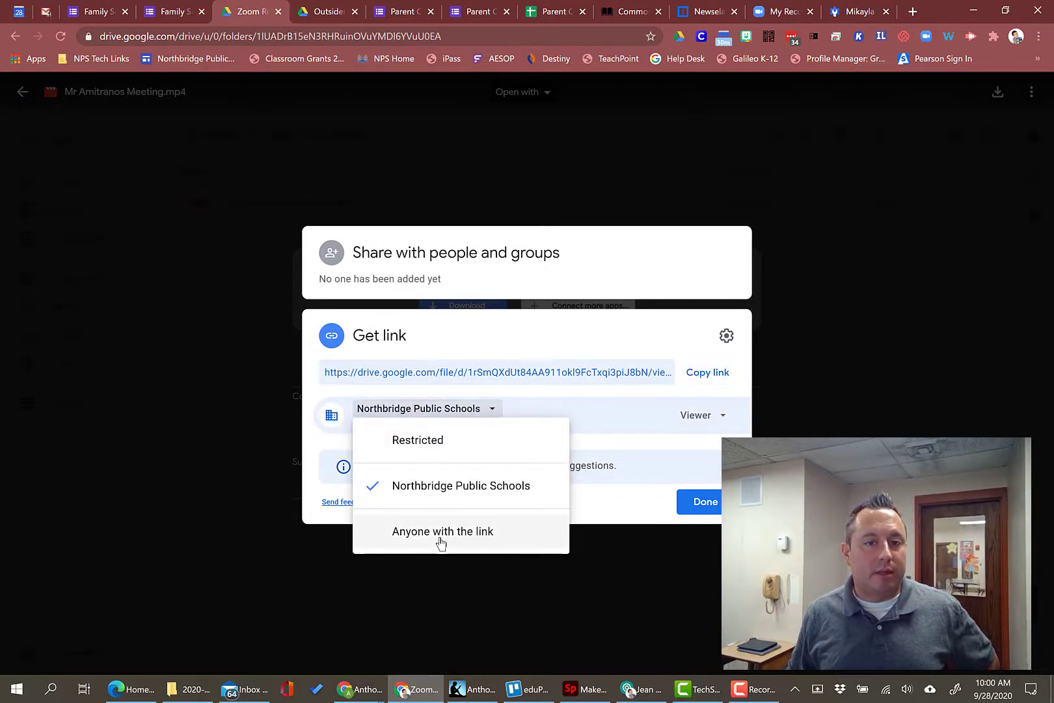
pyautogui.click(443, 532)
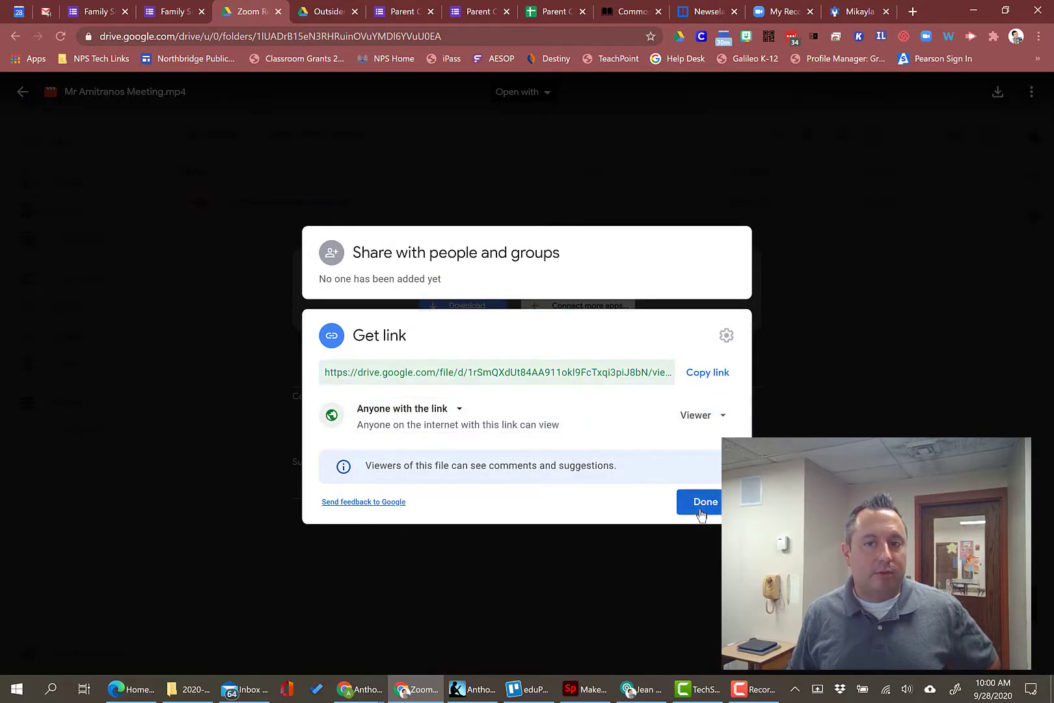
pyautogui.click(705, 502)
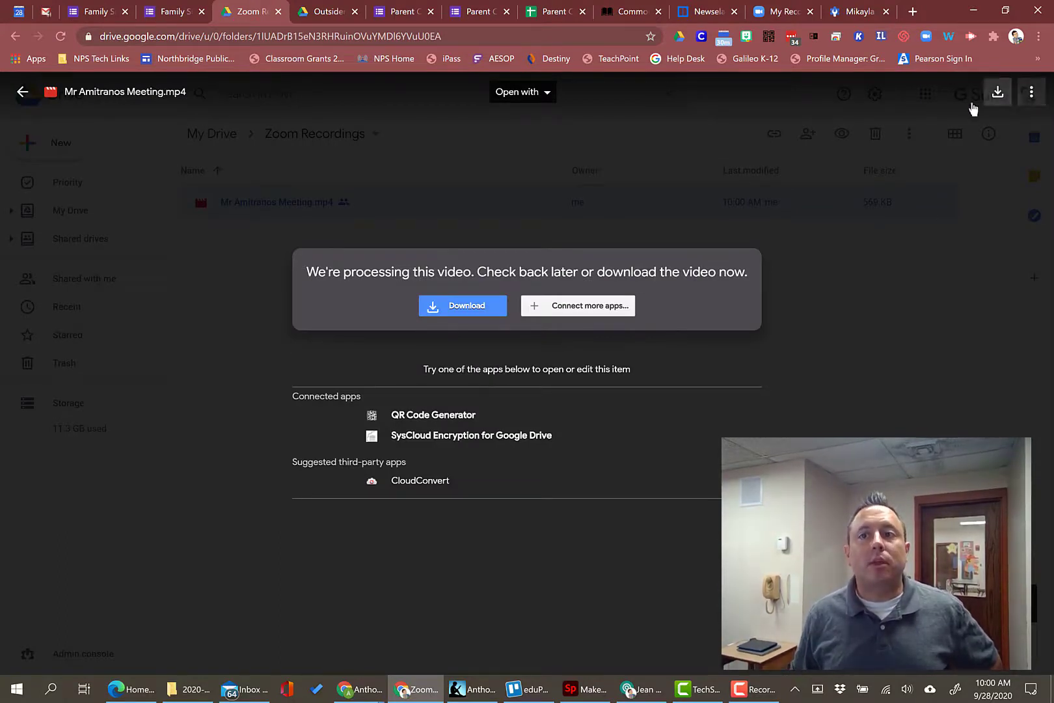
# Step: Reopen Share settings and untick 'Viewers and commenters can download, print, and copy'
pyautogui.click(1032, 92)
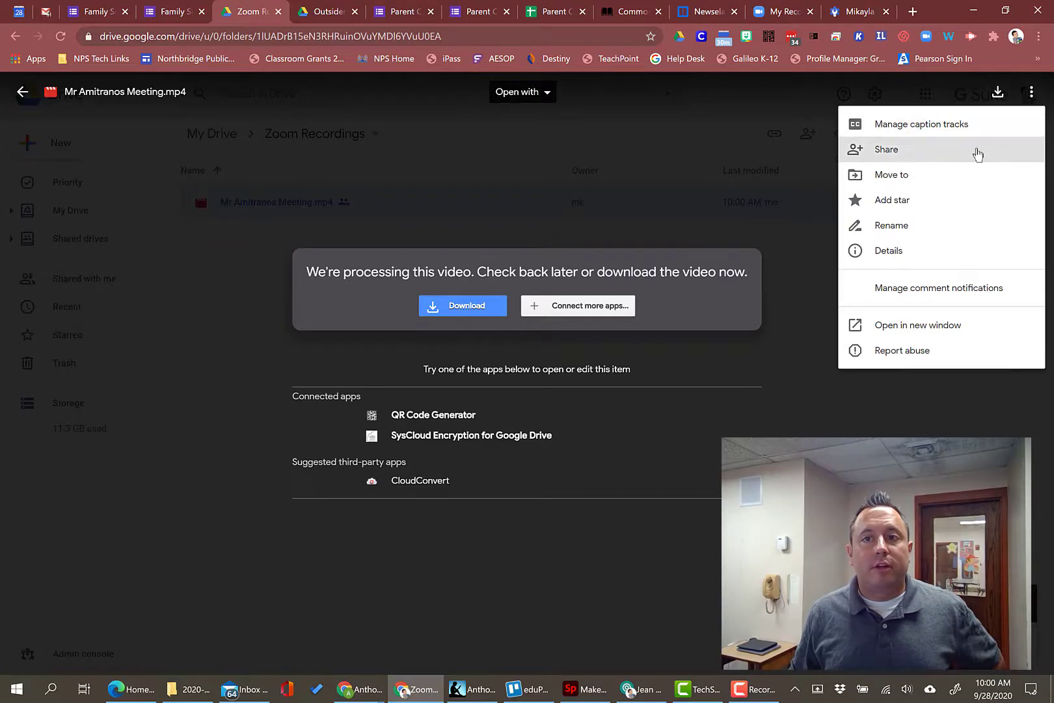
pyautogui.click(887, 149)
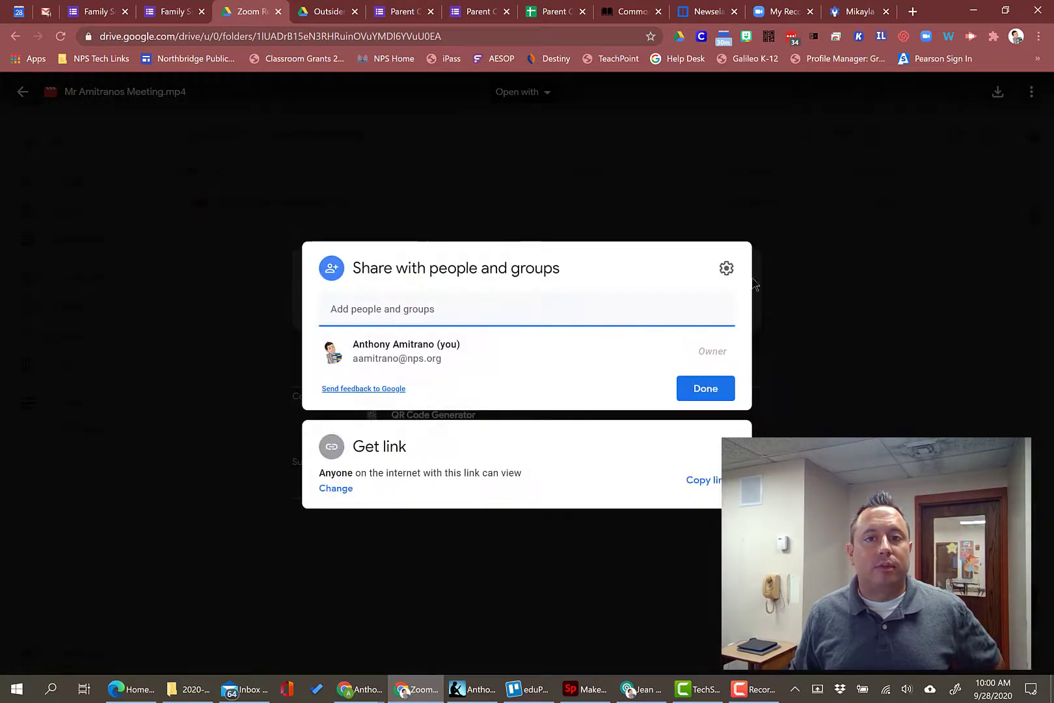
pyautogui.click(726, 268)
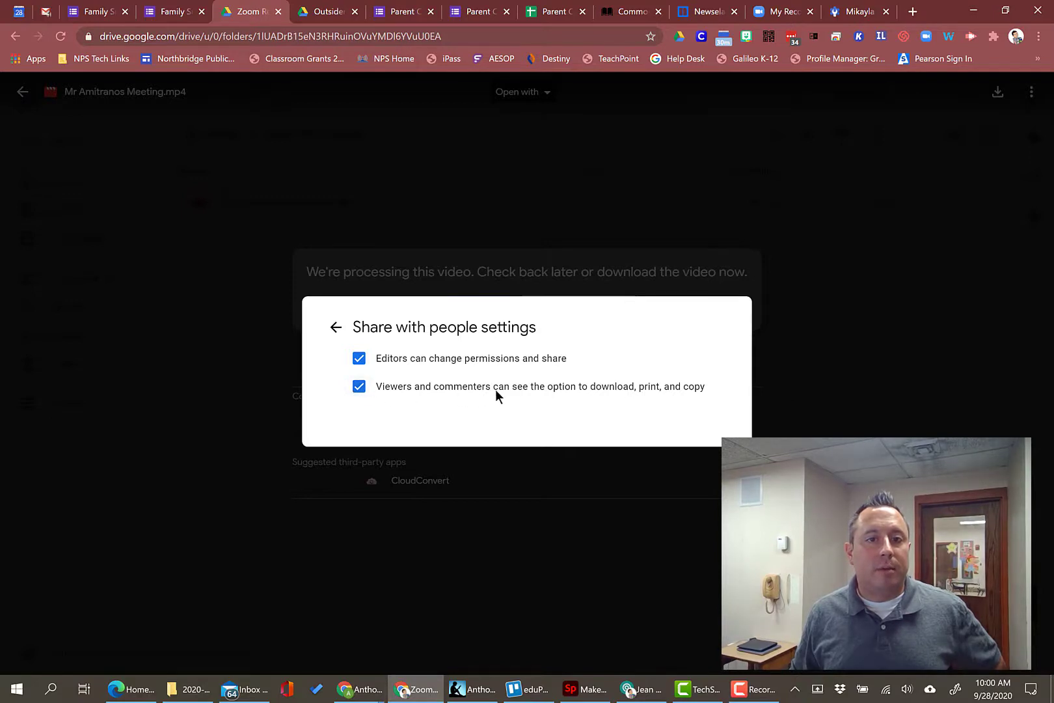
pyautogui.moveTo(669, 403)
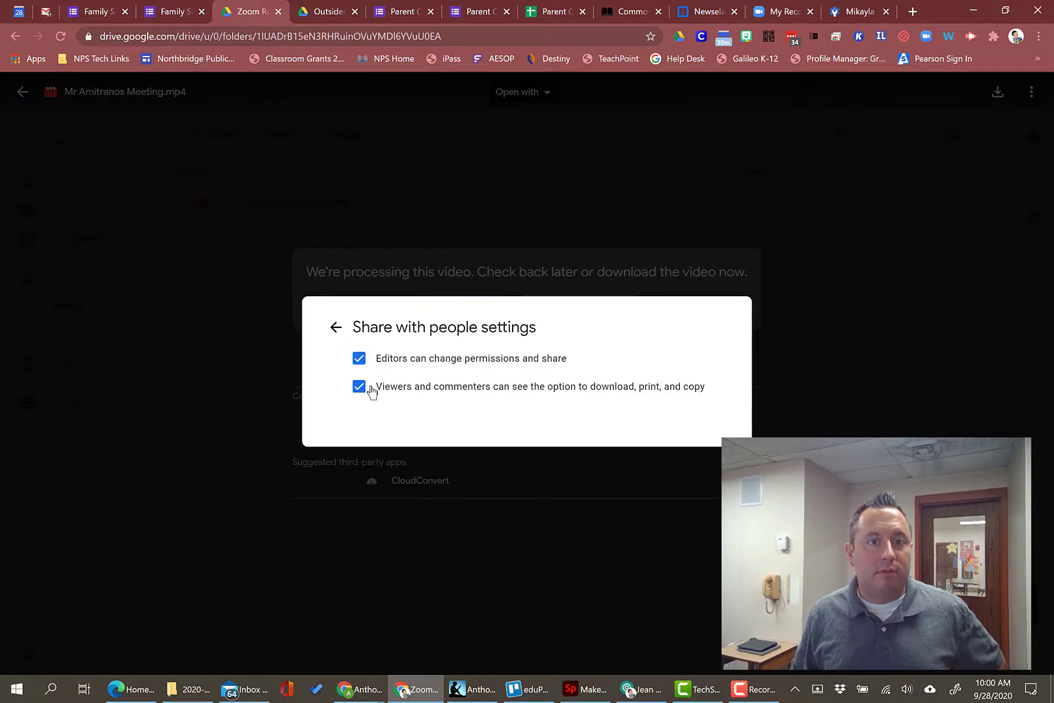
pyautogui.click(359, 387)
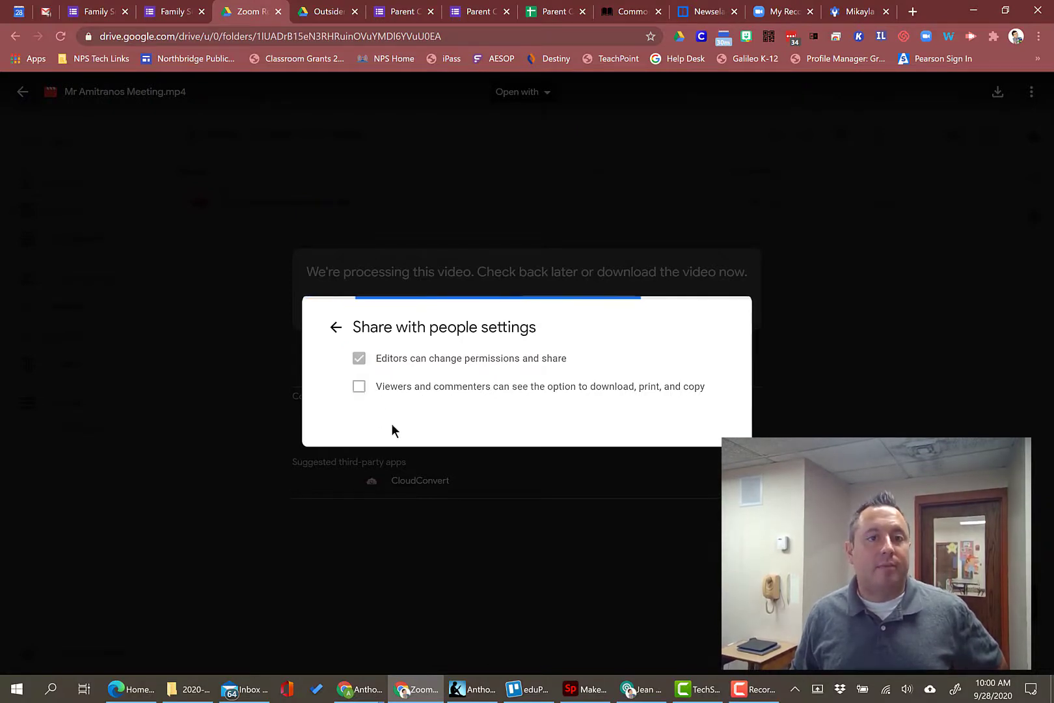
pyautogui.click(358, 386)
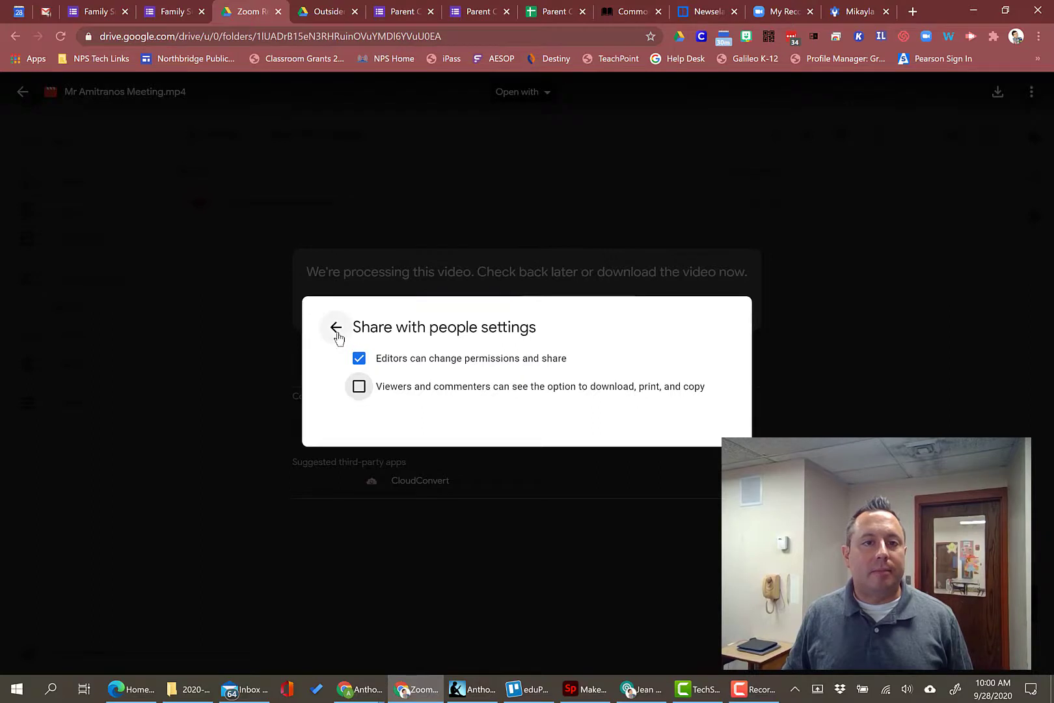
pyautogui.click(335, 327)
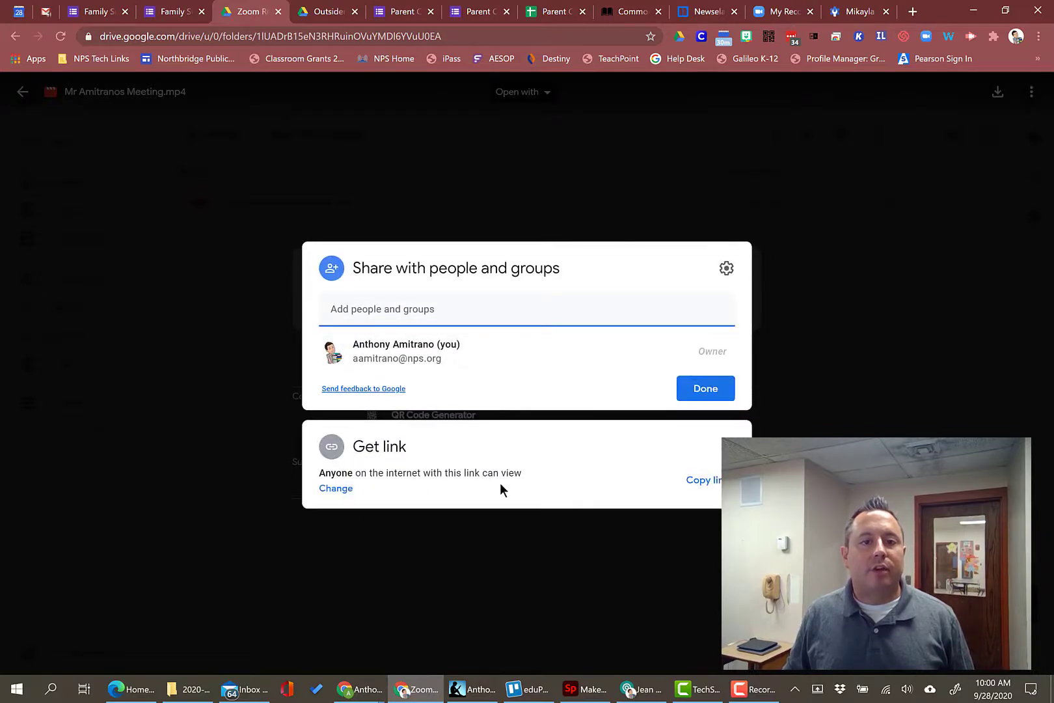
pyautogui.moveTo(701, 489)
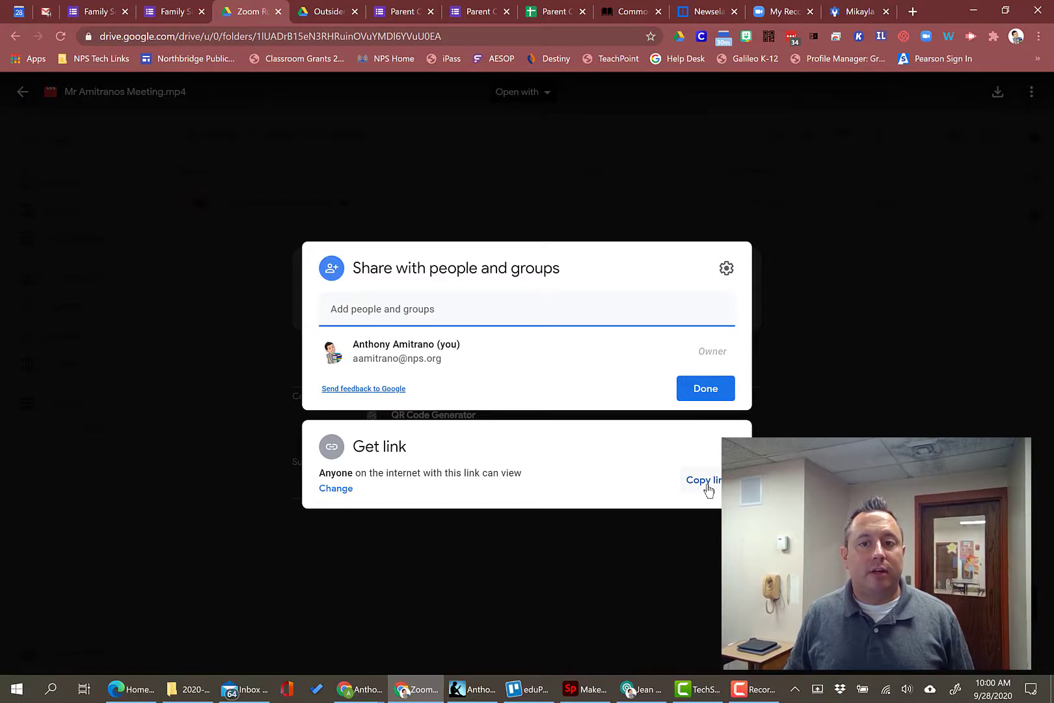
# Step: Copy the recording's shareable link from the Get link panel
pyautogui.click(705, 480)
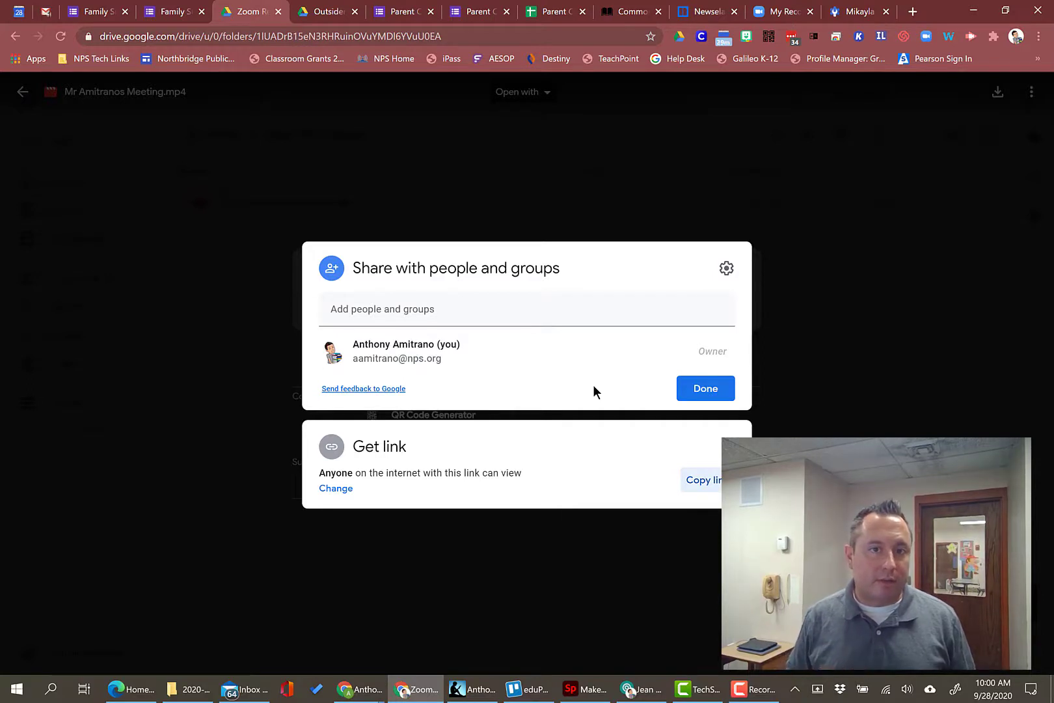
pyautogui.click(382, 309)
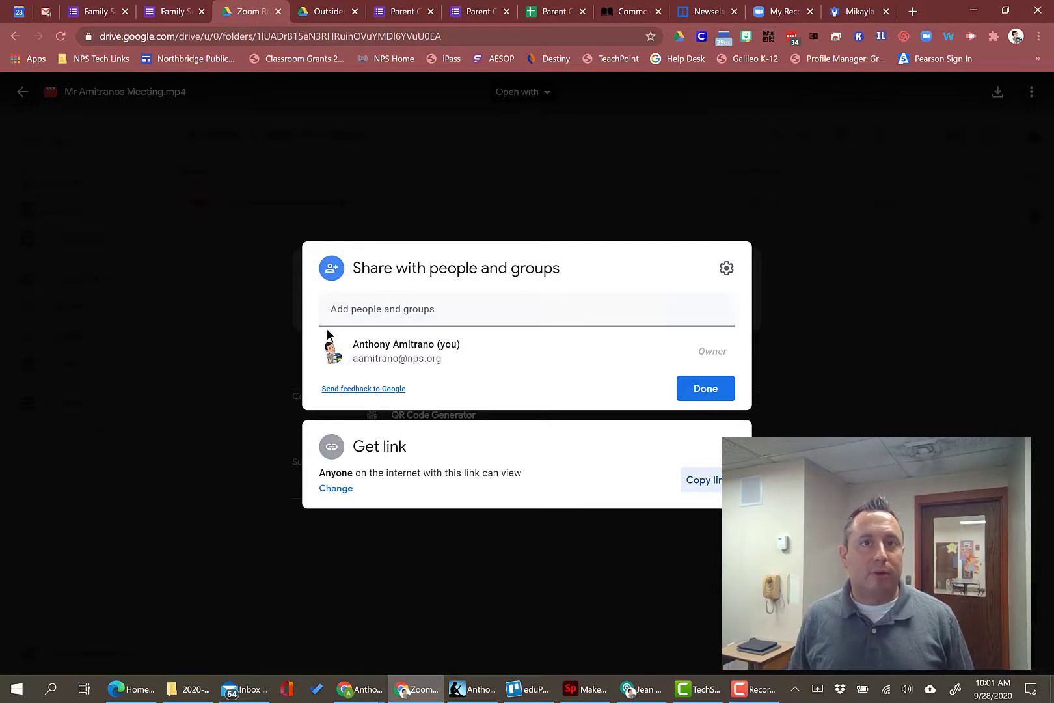
pyautogui.click(383, 309)
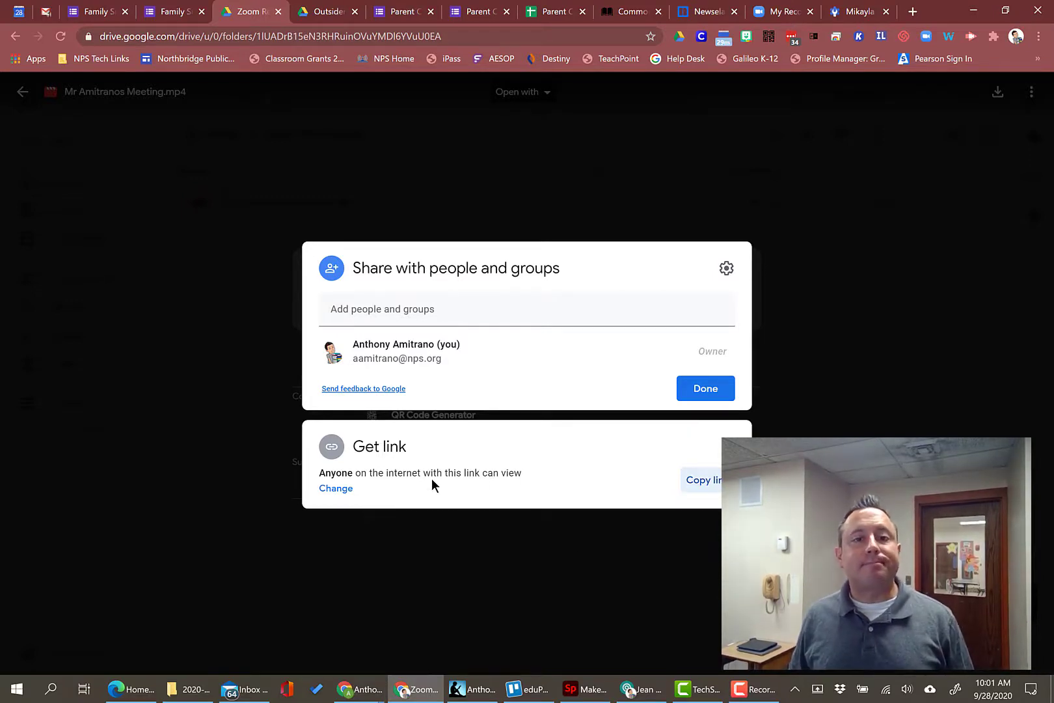
pyautogui.moveTo(469, 439)
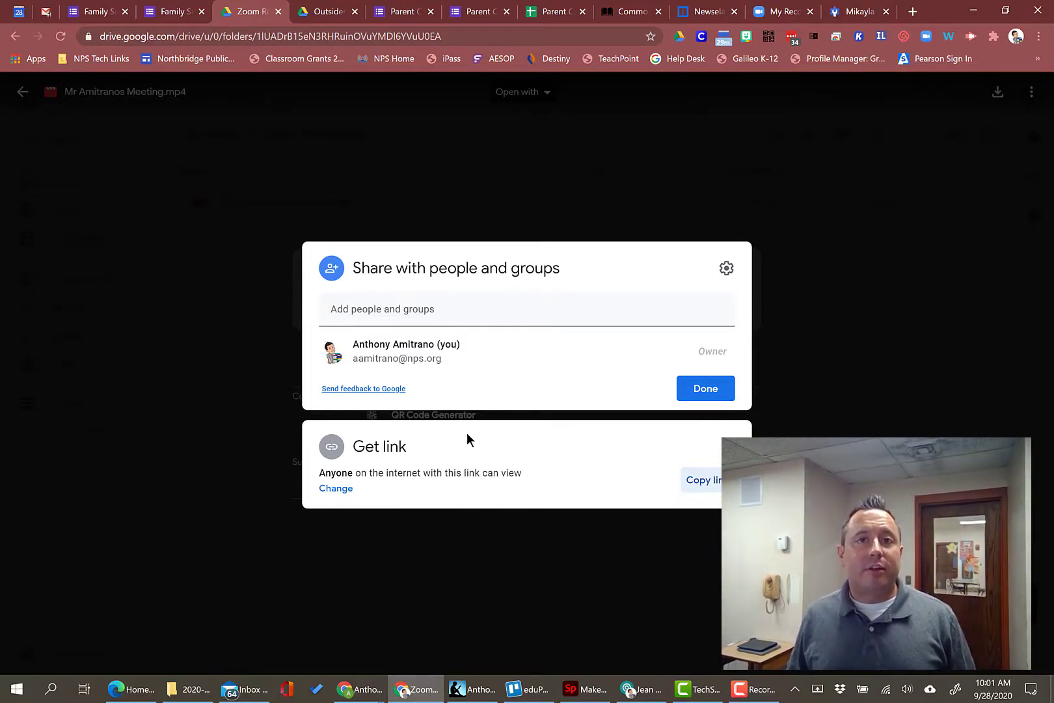